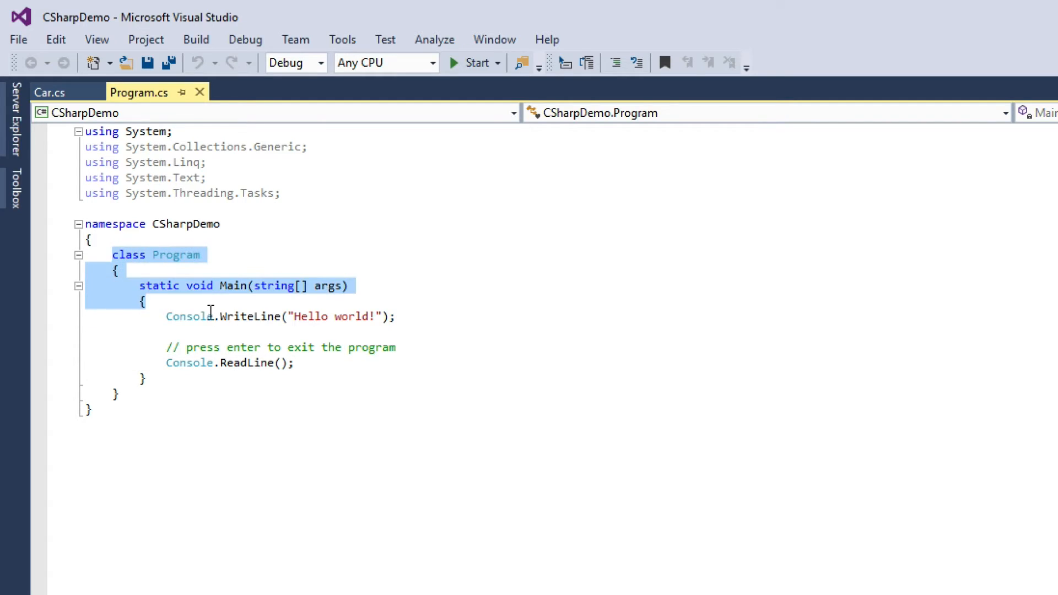
Highlight the Main method signature and the Hello world message in Program.cs
{"action": "left_click", "coordinate": [156, 223]}
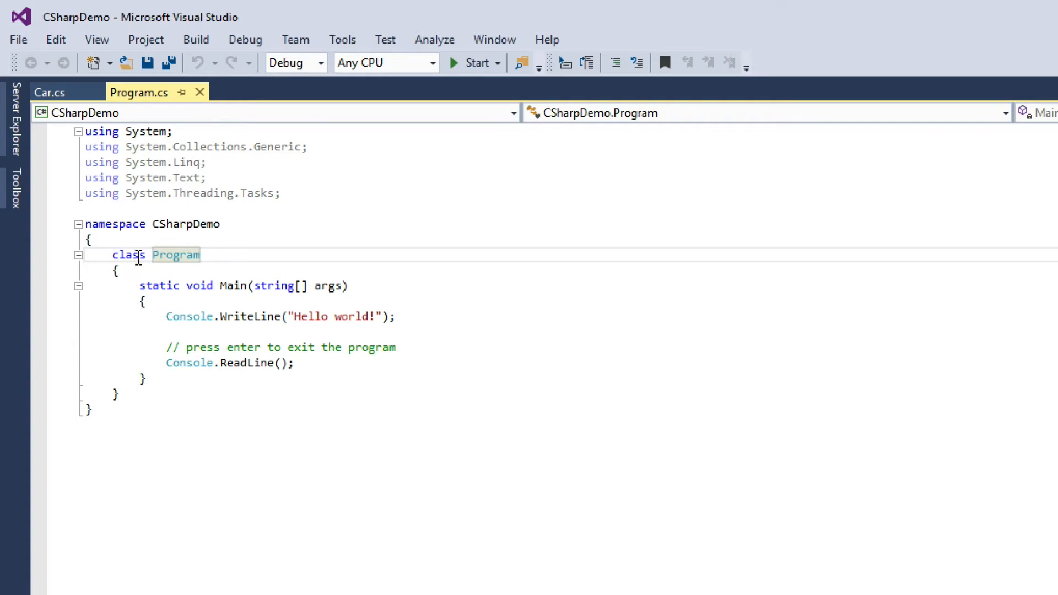
{"action": "mouse_move", "coordinate": [156, 280]}
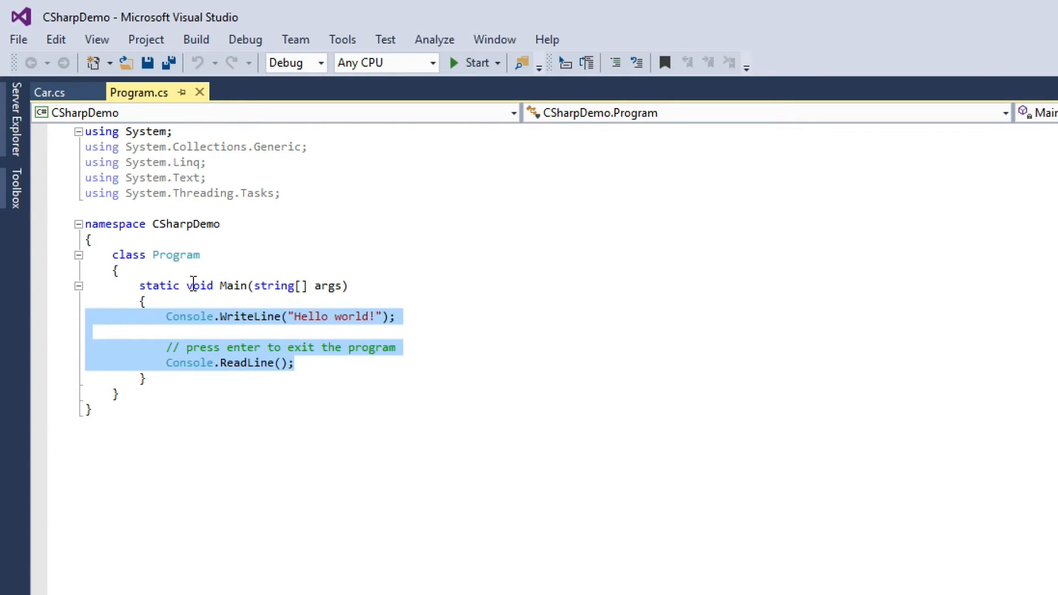
{"action": "mouse_move", "coordinate": [250, 398]}
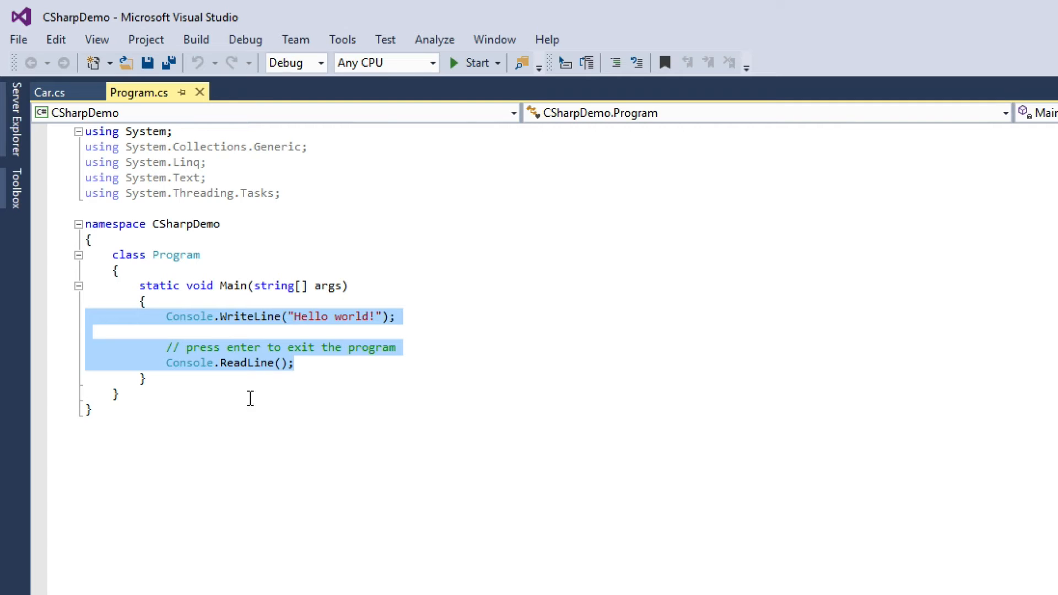
{"action": "left_click", "coordinate": [283, 286]}
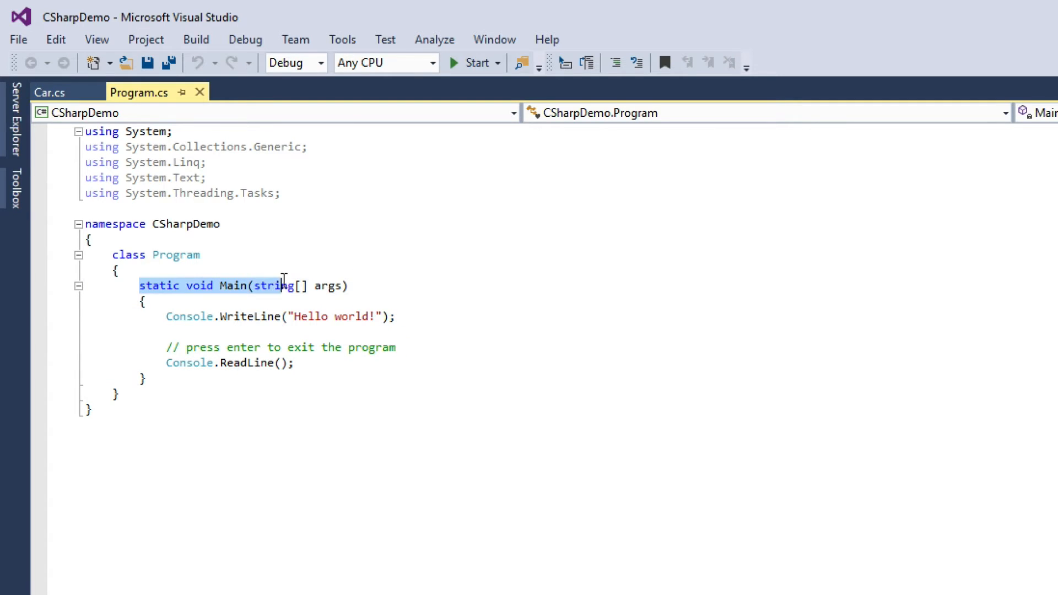
{"action": "left_click", "coordinate": [344, 285]}
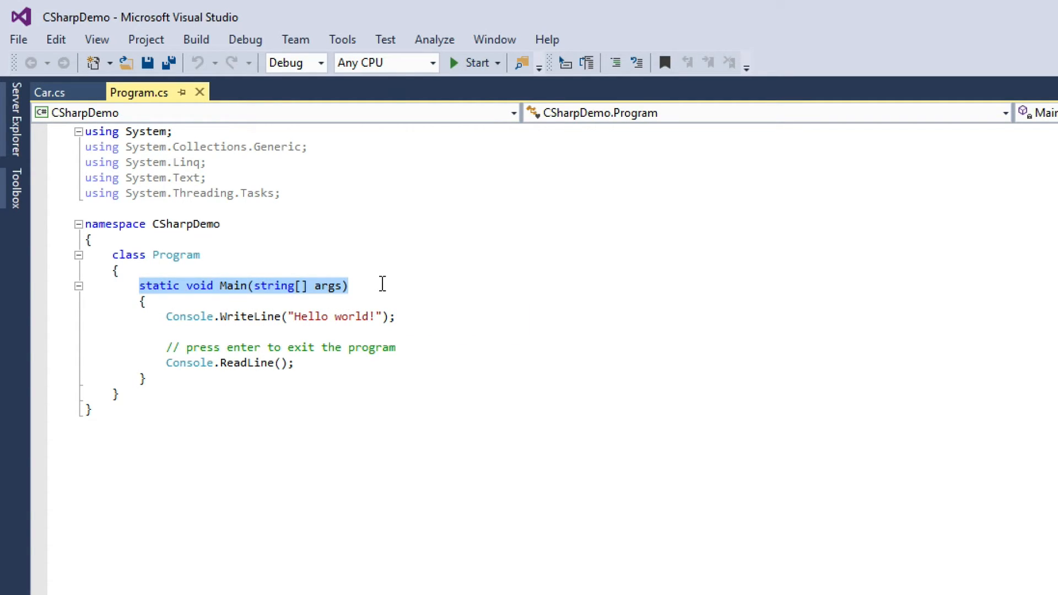
{"action": "mouse_move", "coordinate": [466, 303]}
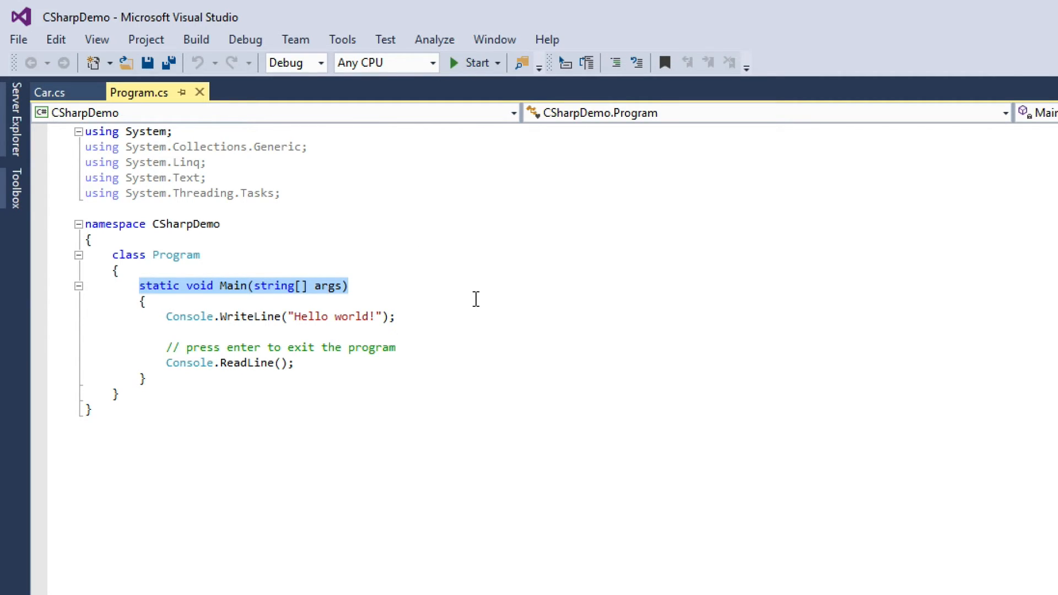
{"action": "mouse_move", "coordinate": [344, 371]}
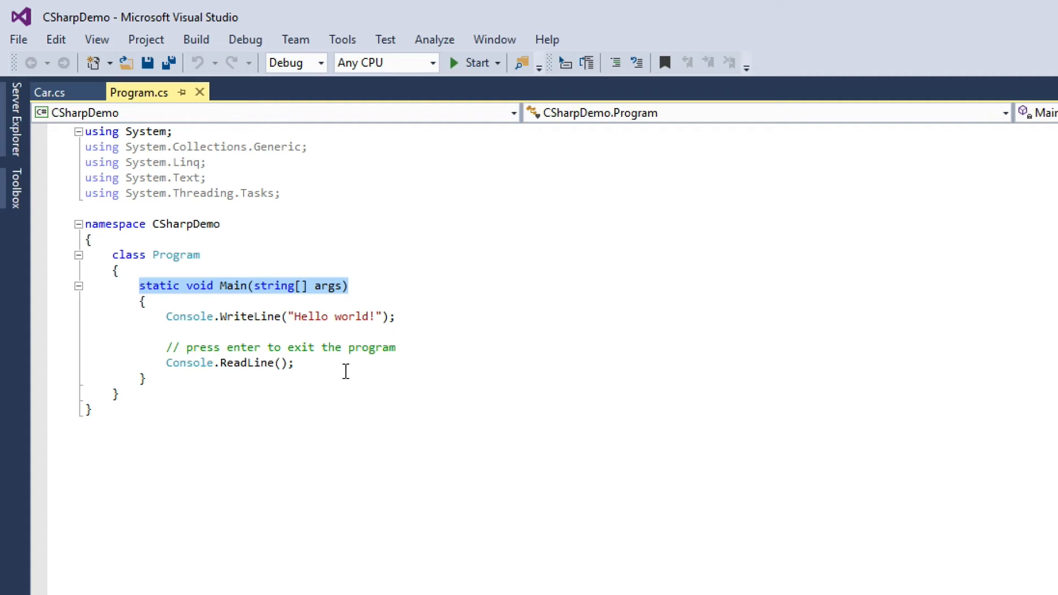
{"action": "mouse_move", "coordinate": [192, 317]}
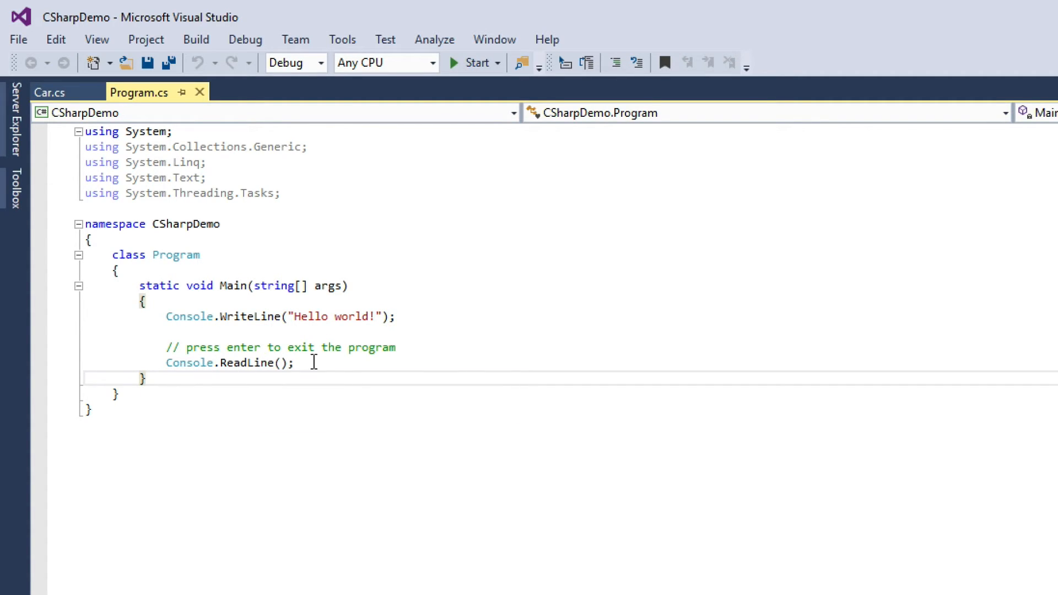
{"action": "left_click", "coordinate": [295, 362]}
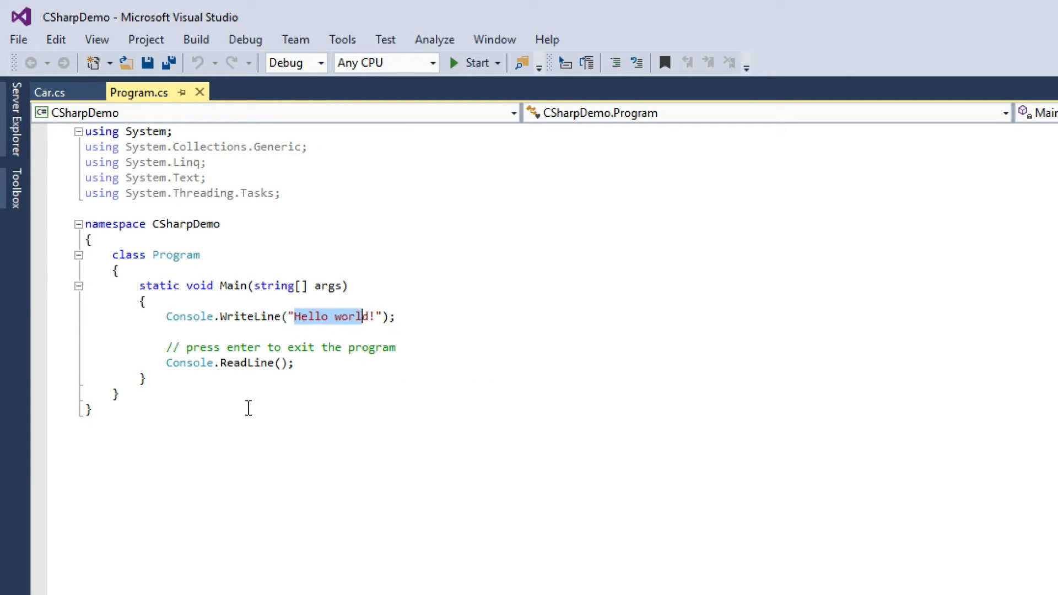
{"action": "mouse_move", "coordinate": [472, 62]}
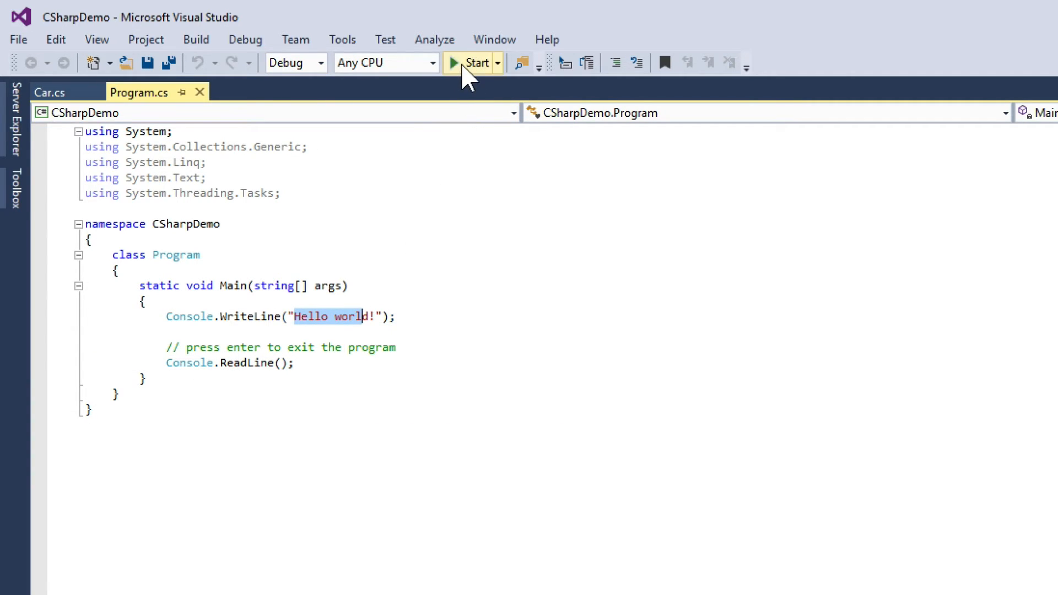
Run the program, then switch to Car.cs and select the speed field declaration
{"action": "left_click", "coordinate": [473, 63]}
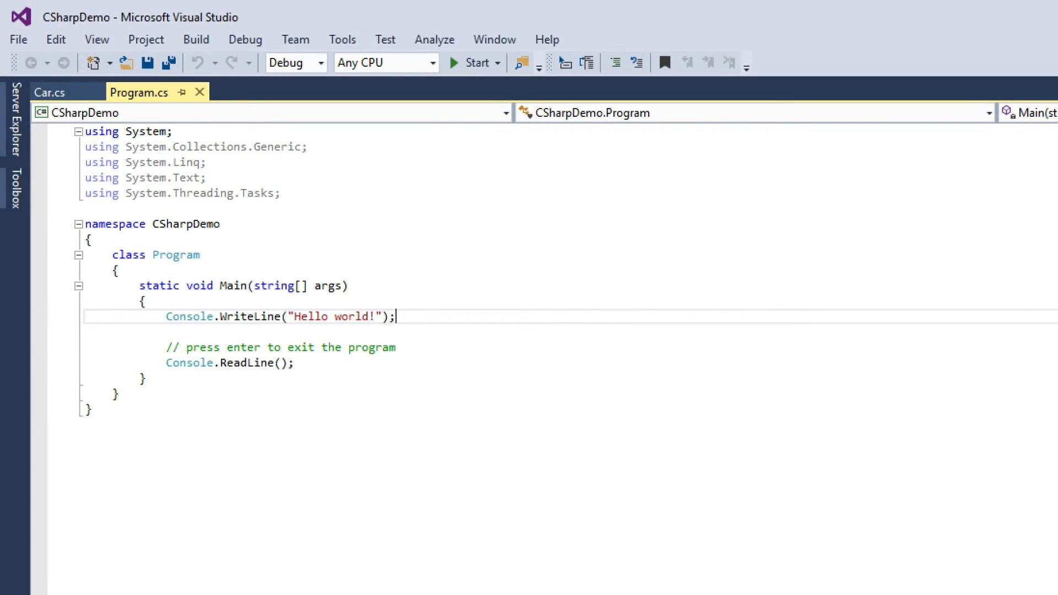
{"action": "left_click", "coordinate": [49, 92]}
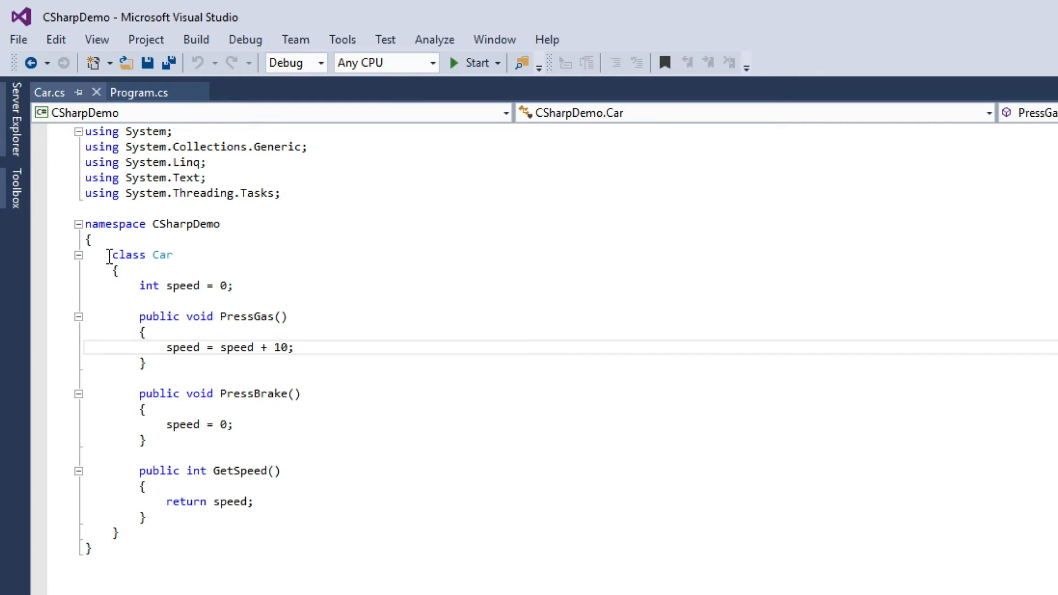
{"action": "double_click", "coordinate": [163, 254]}
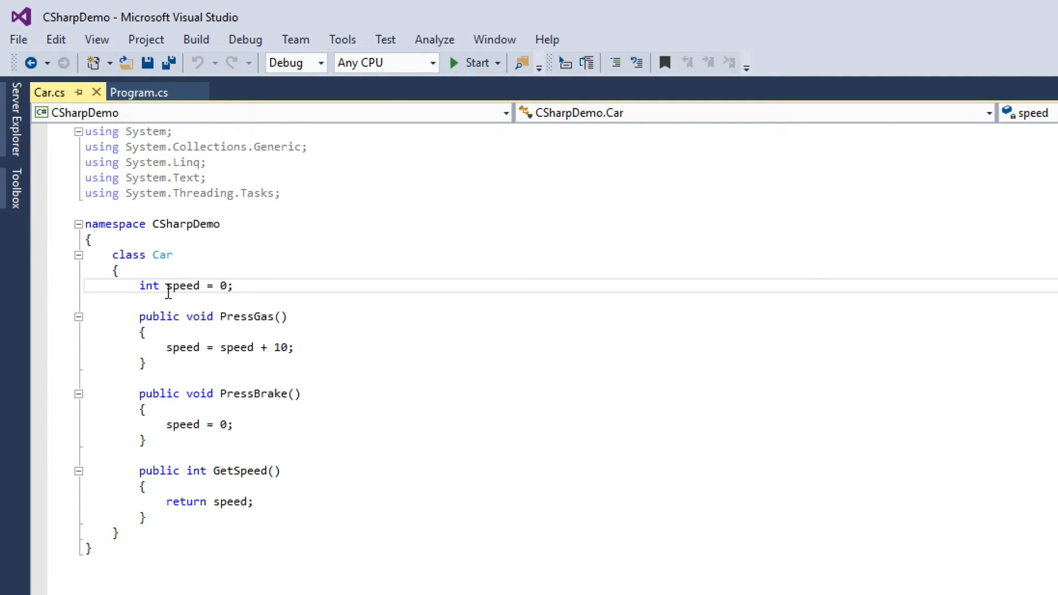
{"action": "mouse_move", "coordinate": [253, 317]}
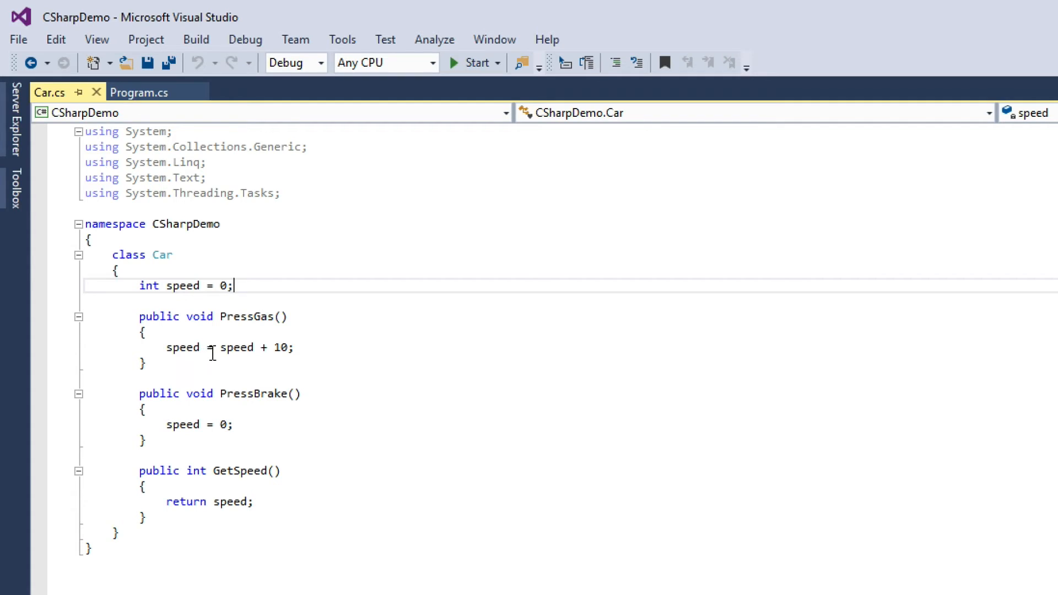
{"action": "mouse_move", "coordinate": [280, 348]}
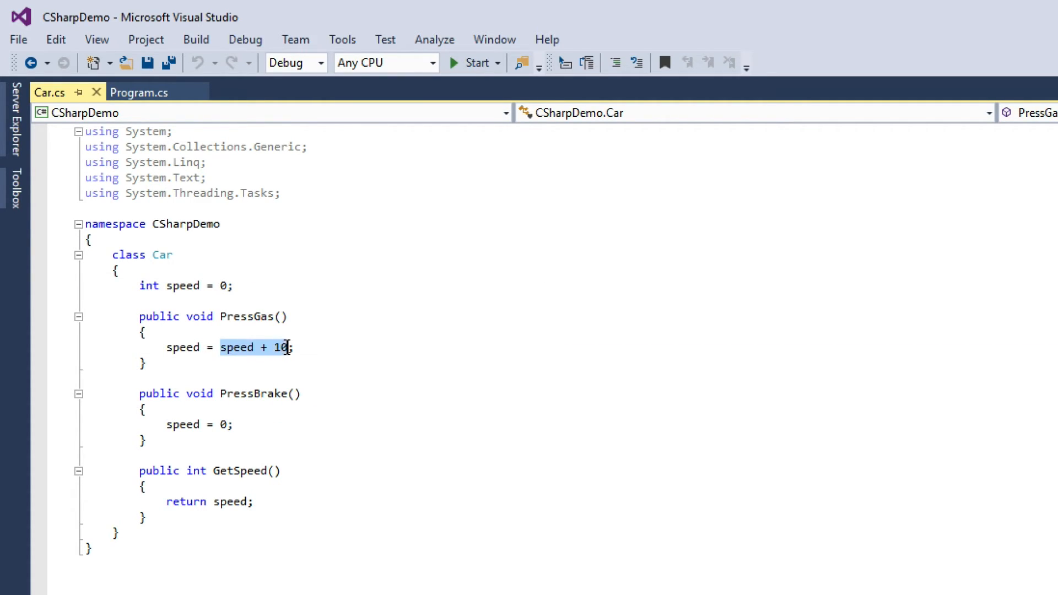
{"action": "mouse_move", "coordinate": [280, 348]}
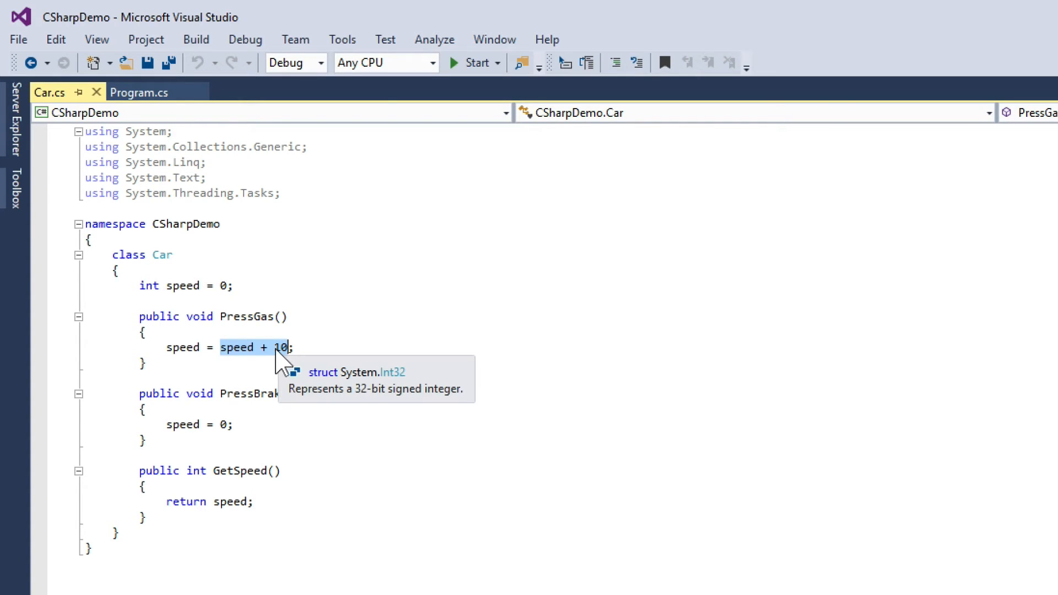
{"action": "mouse_move", "coordinate": [182, 348]}
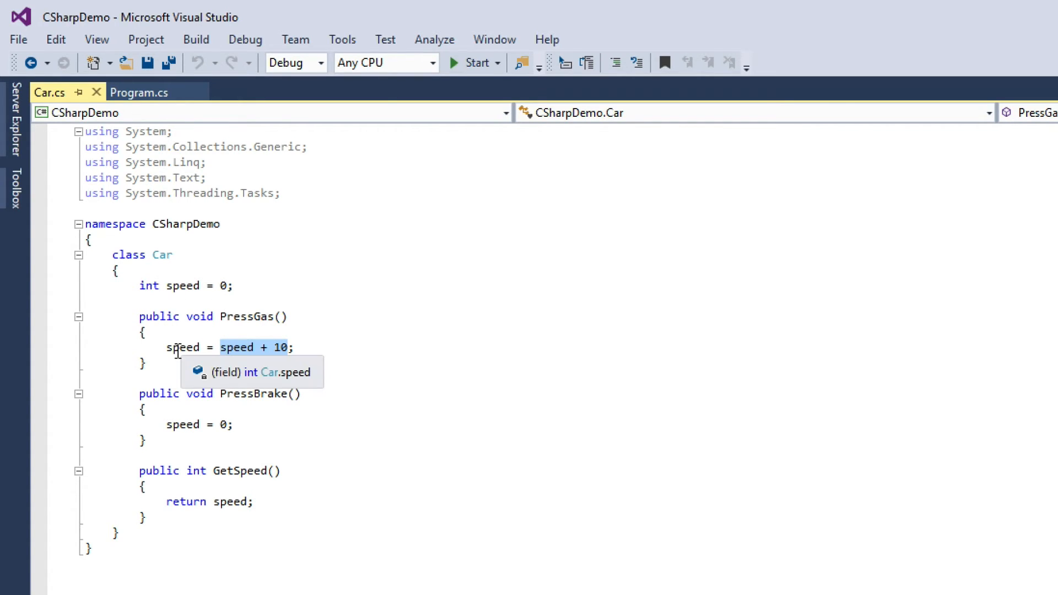
{"action": "mouse_move", "coordinate": [208, 330]}
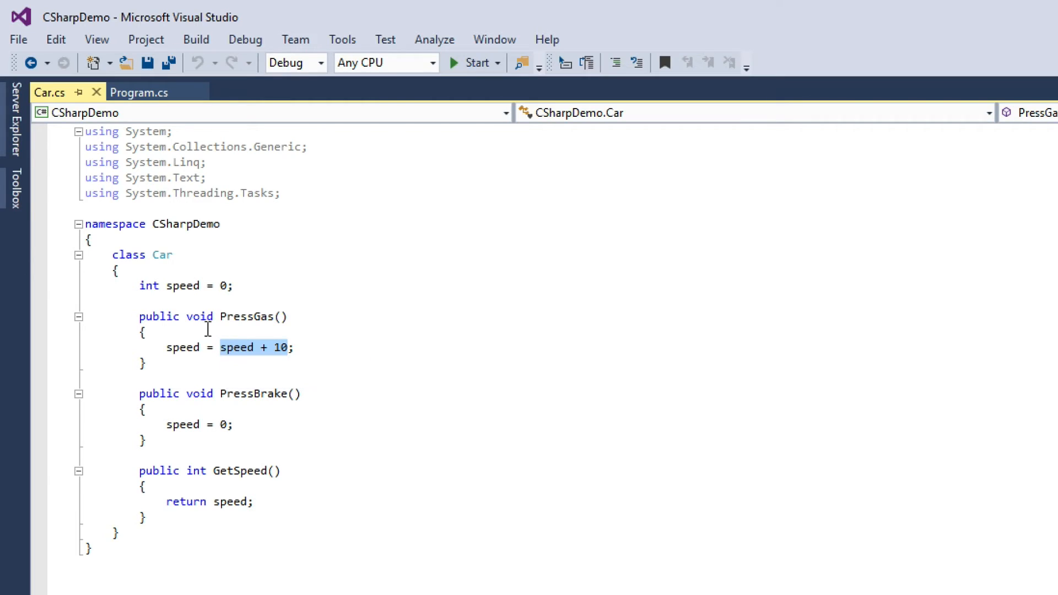
{"action": "mouse_move", "coordinate": [195, 397]}
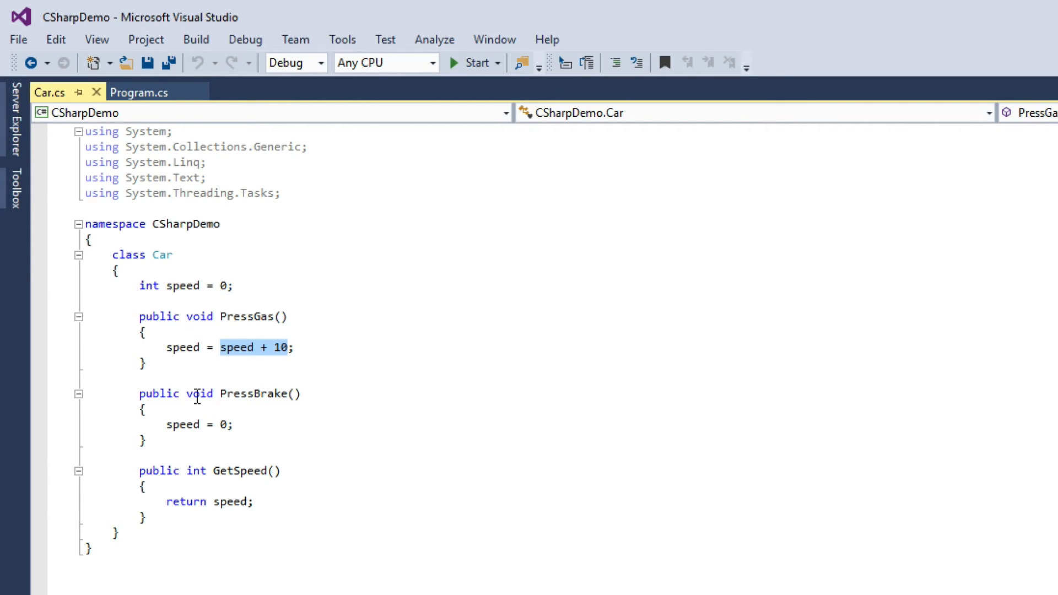
{"action": "mouse_move", "coordinate": [224, 425]}
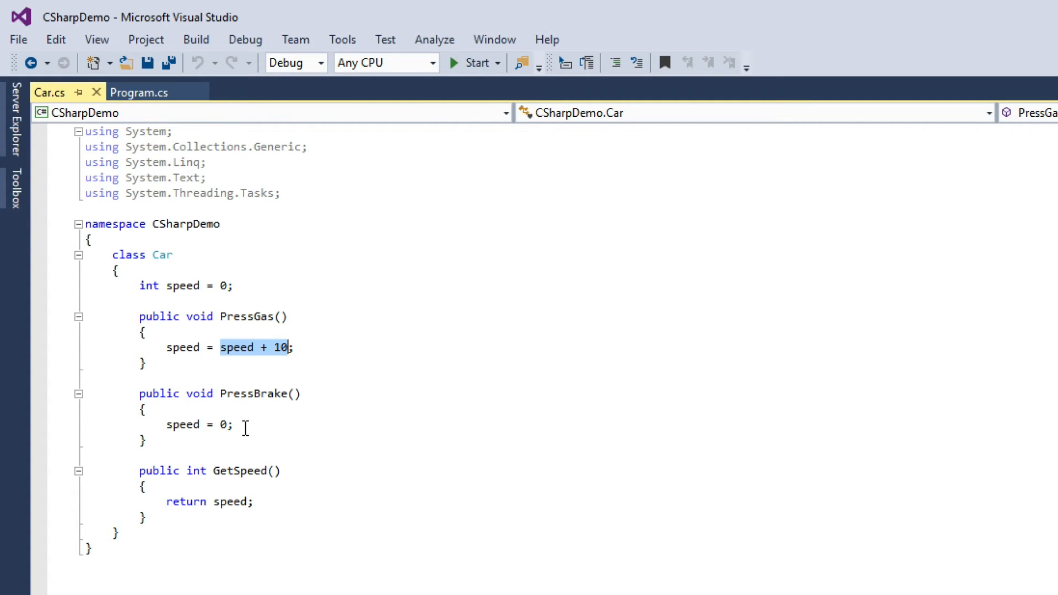
{"action": "mouse_move", "coordinate": [180, 513]}
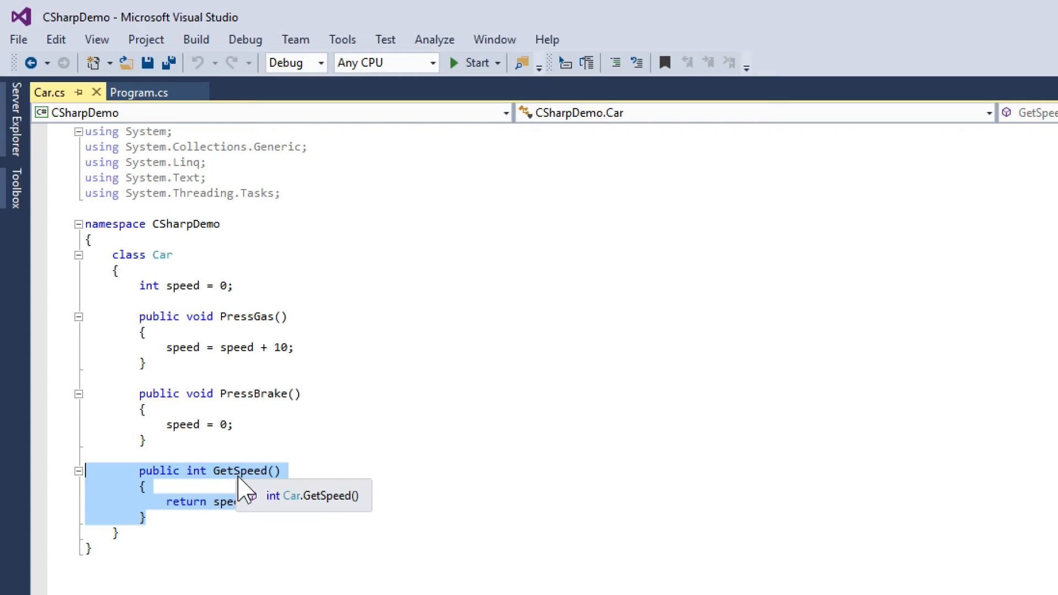
{"action": "mouse_move", "coordinate": [286, 480]}
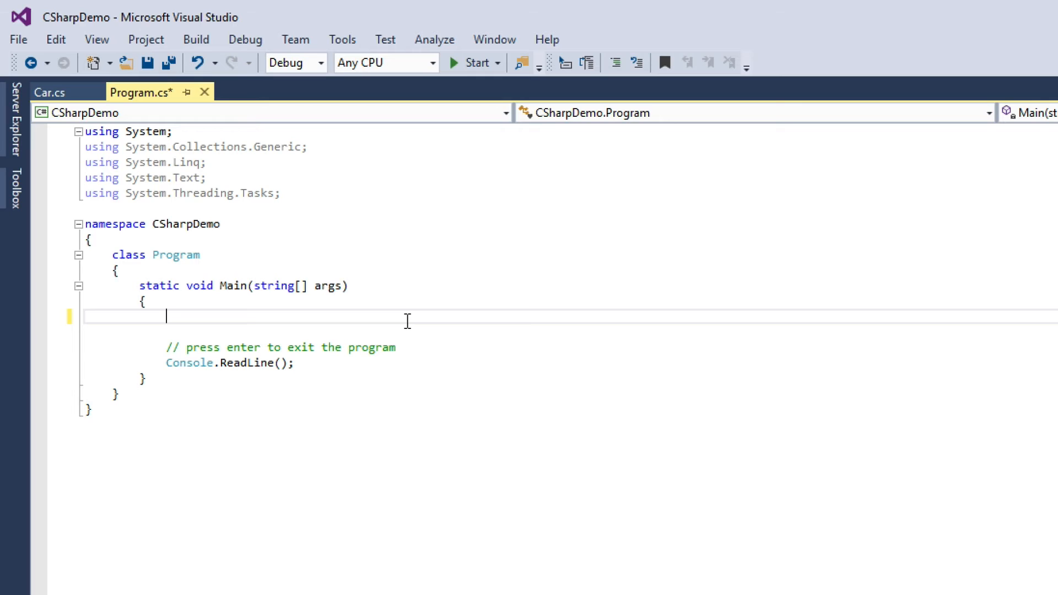
Declare 'Car myCar;' in Main, trying and removing an inline new Car()
{"action": "type", "text": "Ca"}
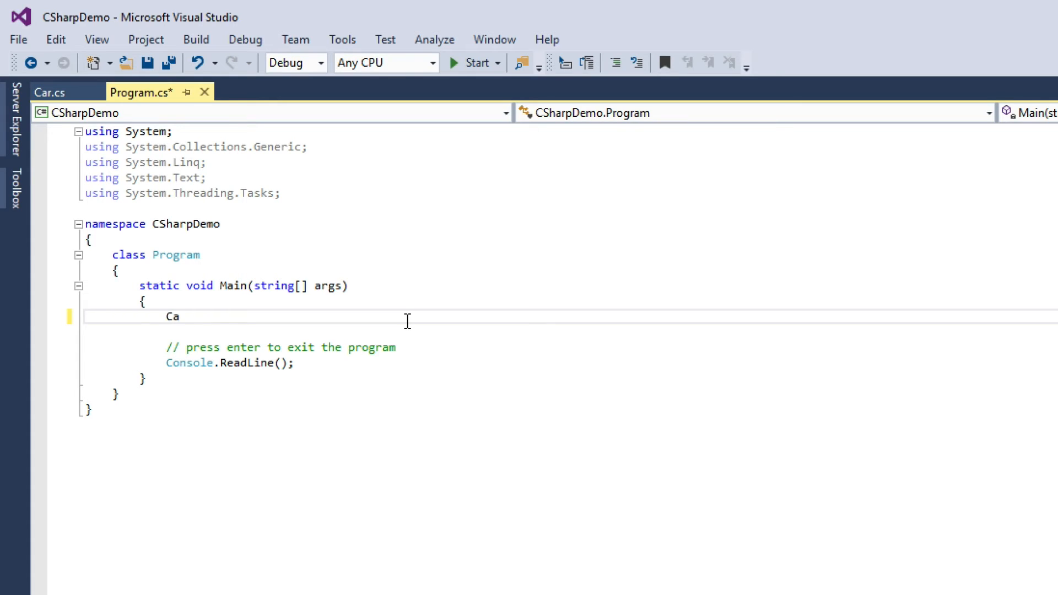
{"action": "type", "text": "r my"}
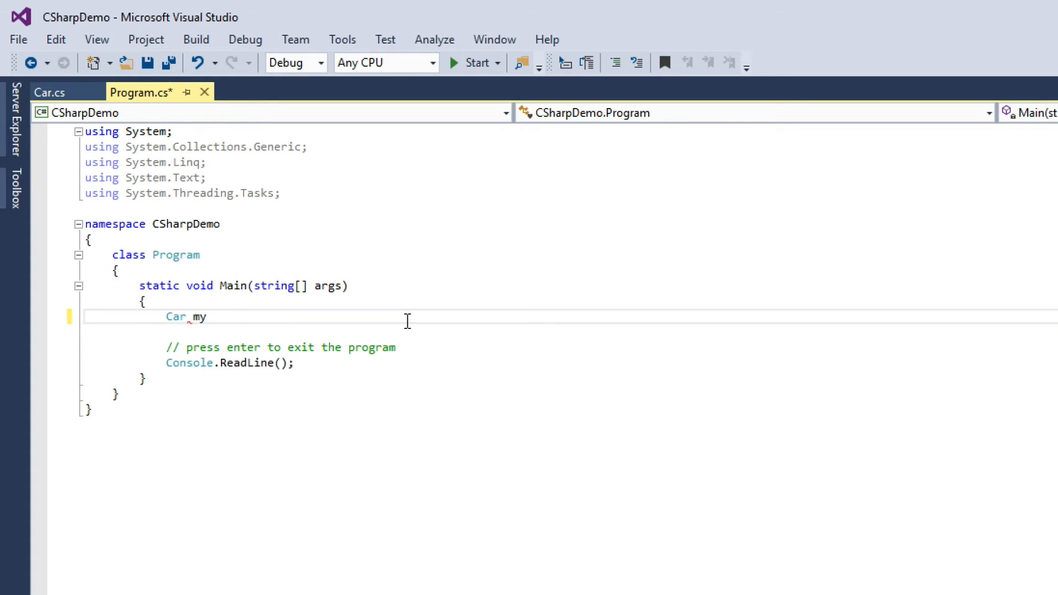
{"action": "type", "text": "Car;"}
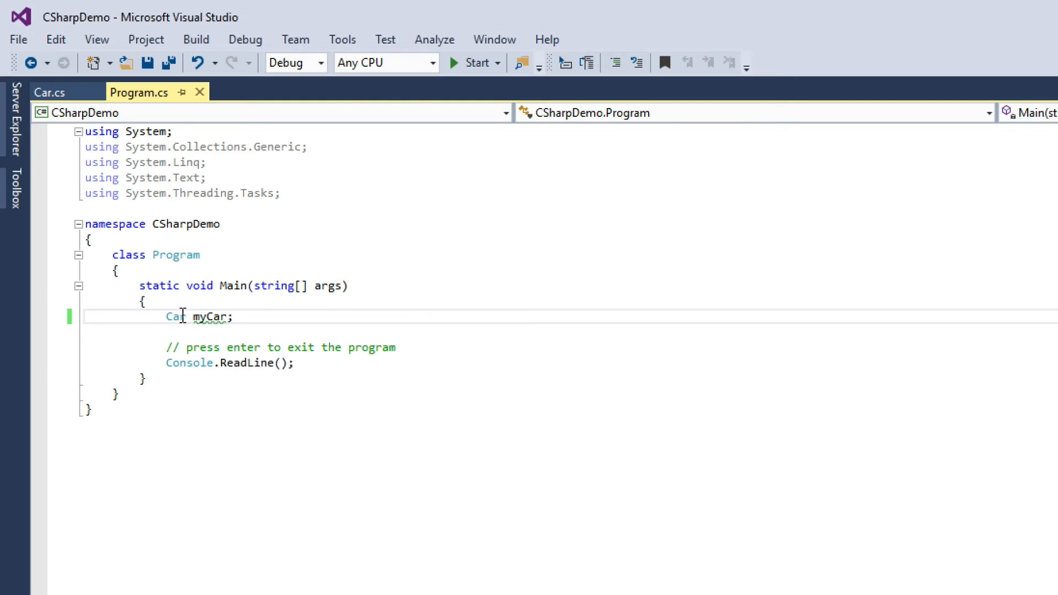
{"action": "double_click", "coordinate": [211, 316]}
{"action": "type", "text": "myCar ="}
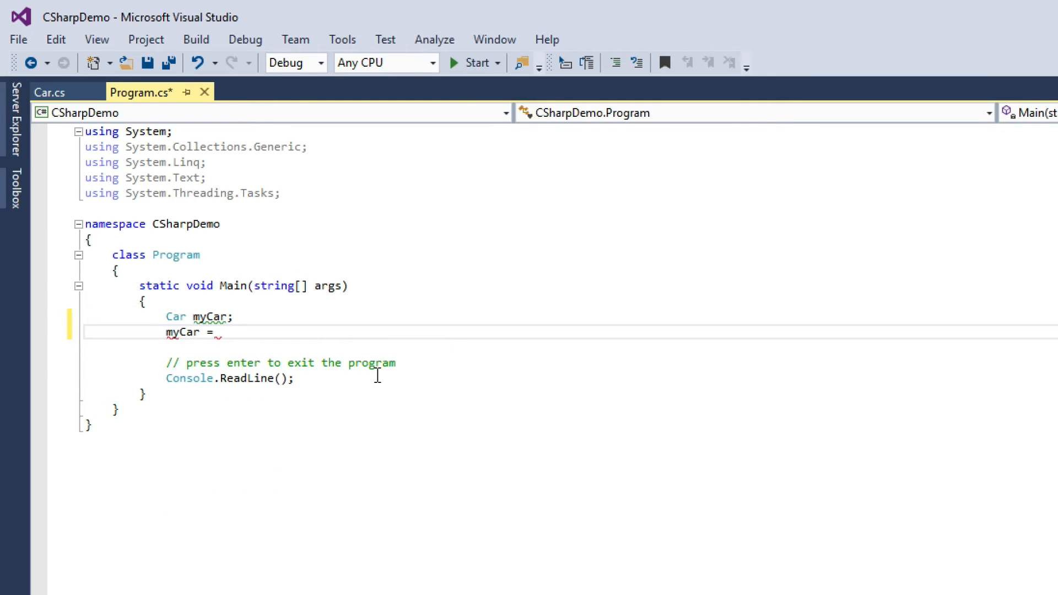
{"action": "type", "text": "new Car()"}
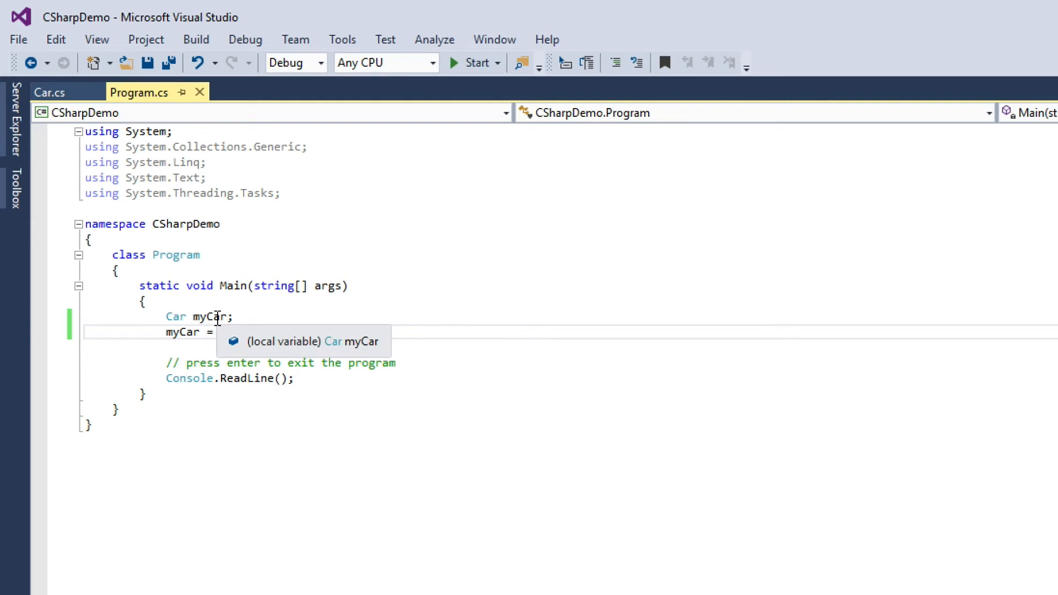
{"action": "type", "text": "new Car();"}
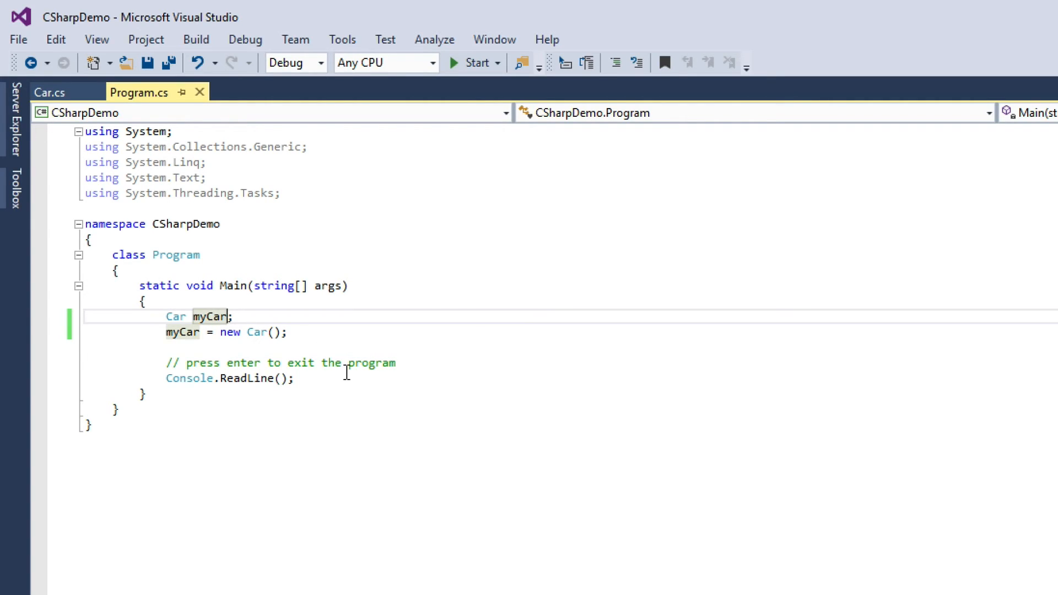
{"action": "key", "text": "Delete"}
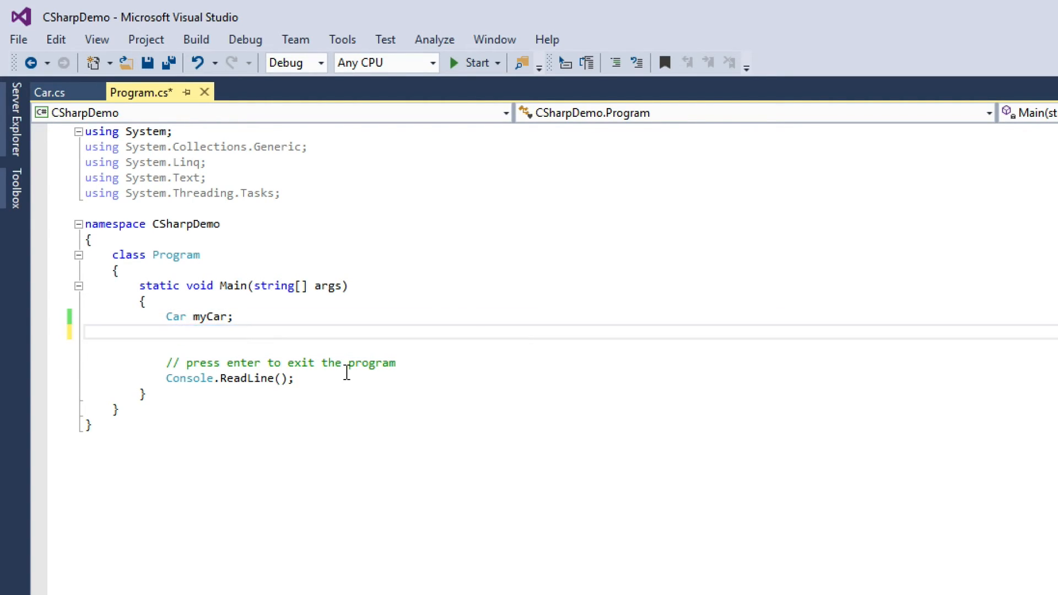
Add 'myCar = new Car();' below the declaration and the myCar.PressGas() calls
{"action": "type", "text": "myCar.PressGas();"}
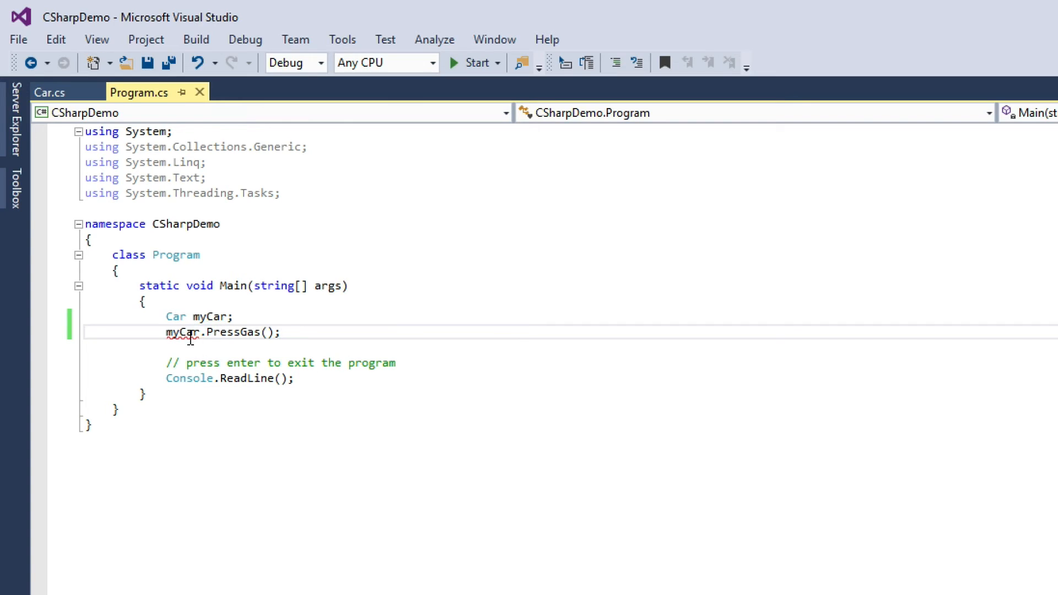
{"action": "mouse_move", "coordinate": [191, 331]}
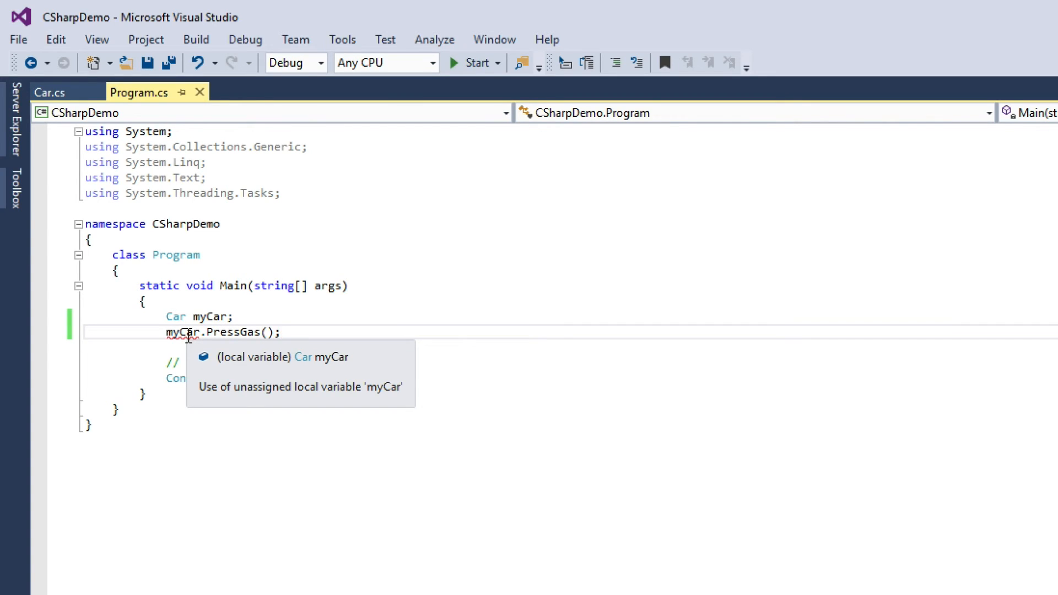
{"action": "key", "text": "enter"}
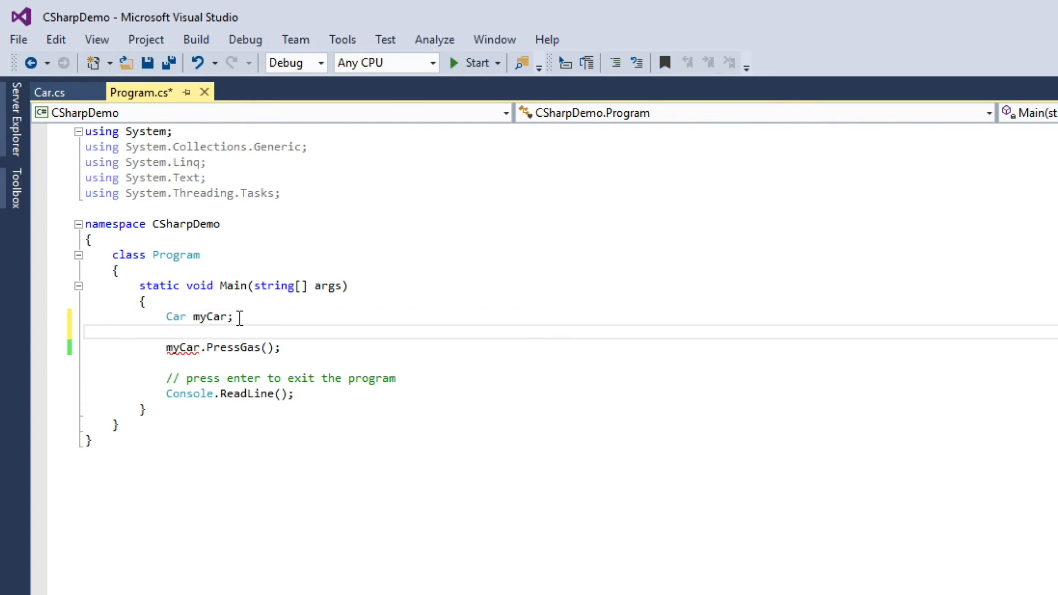
{"action": "type", "text": "myCar = new Car();"}
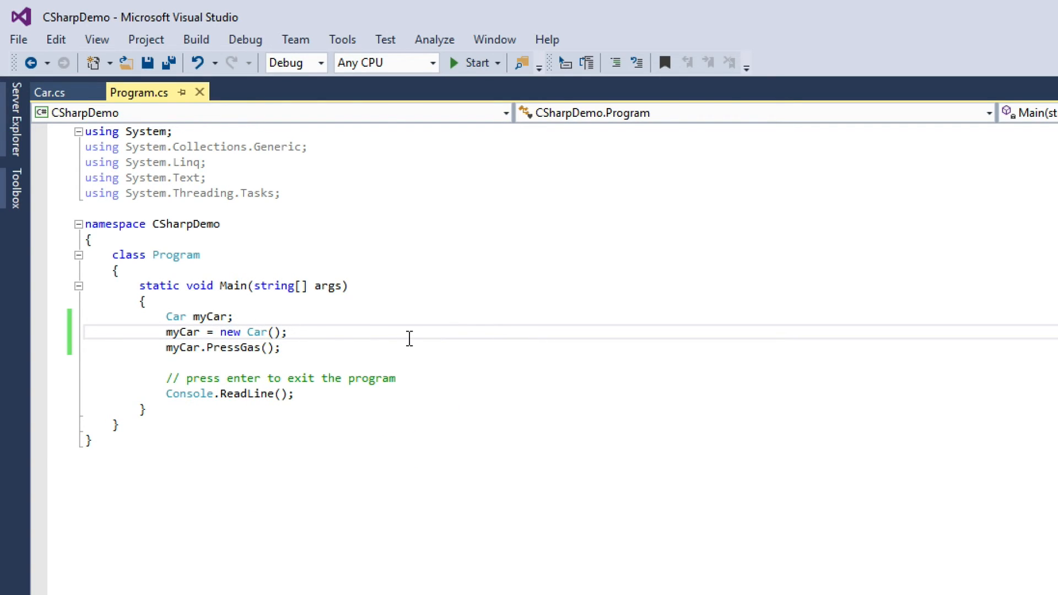
{"action": "type", "text": "m"}
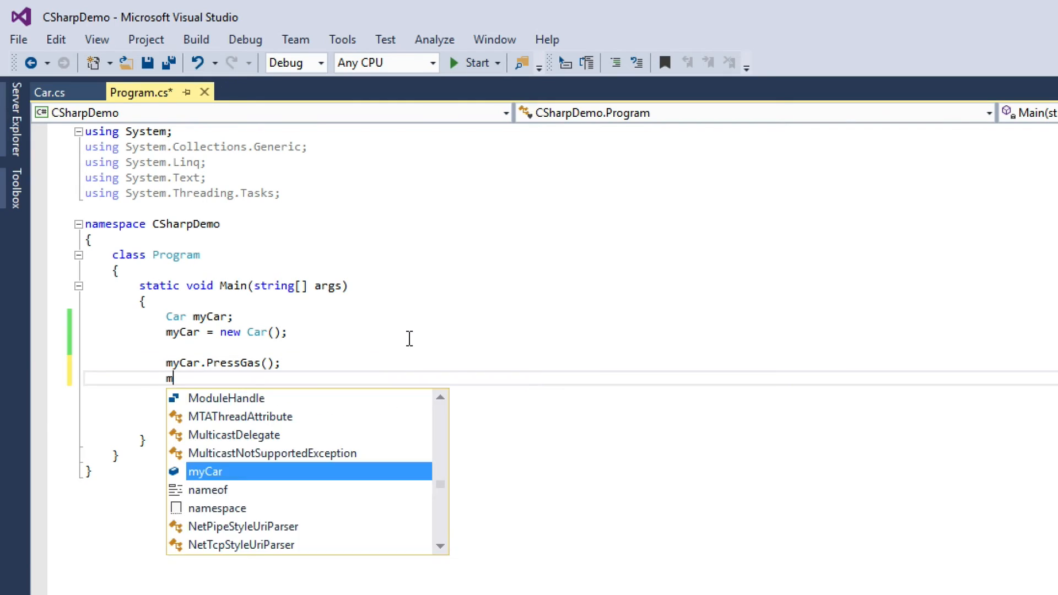
{"action": "type", "text": "yCar.Press"}
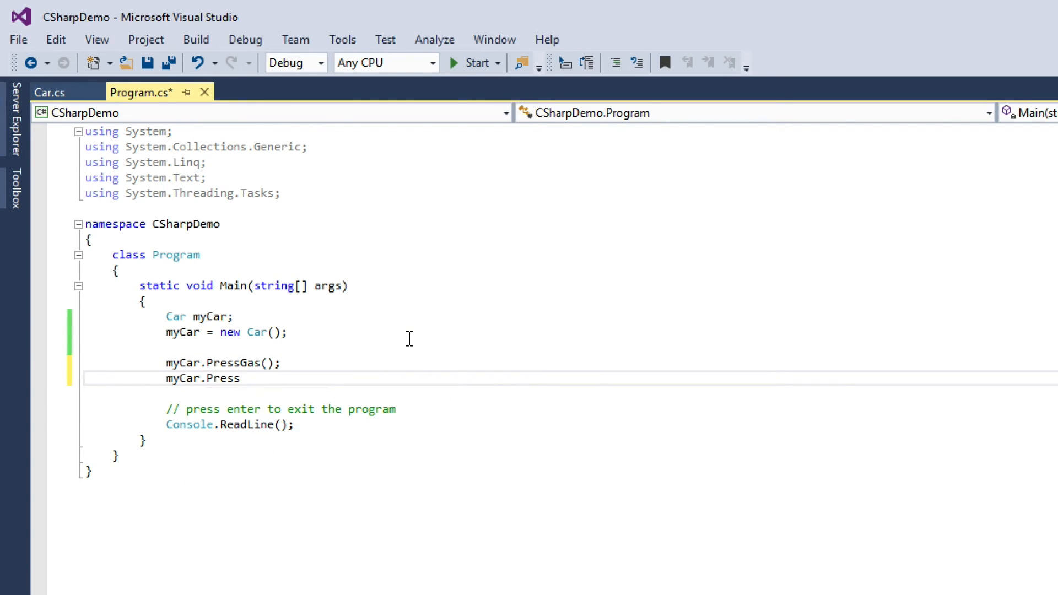
{"action": "left_click", "coordinate": [49, 93]}
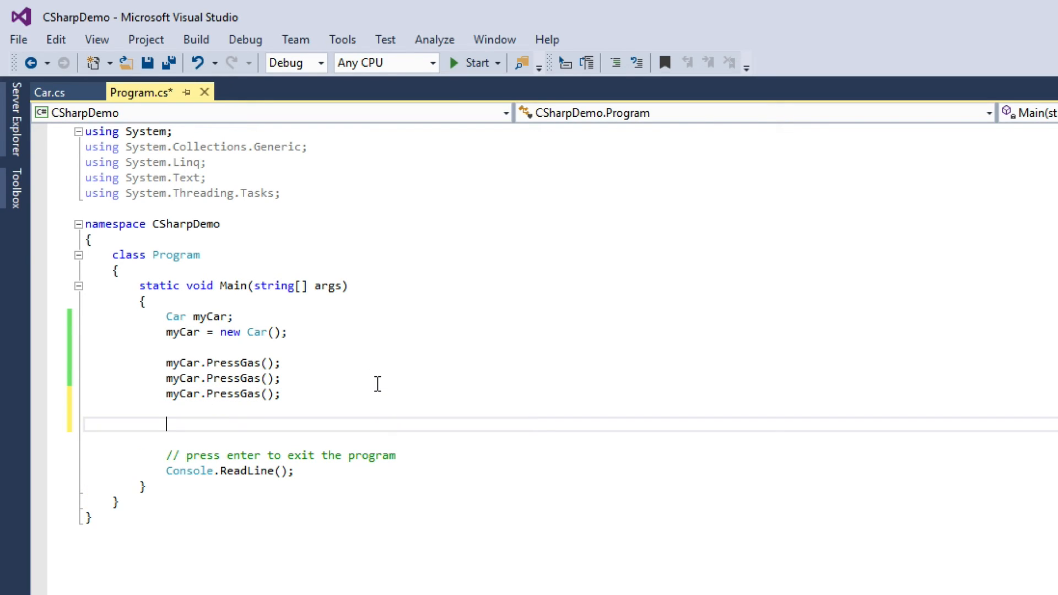
Write Console.WriteLine("Your speed is: " + myCar.GetSpeed()); after PressGas and save
{"action": "type", "text": "Console.WriteLine();"}
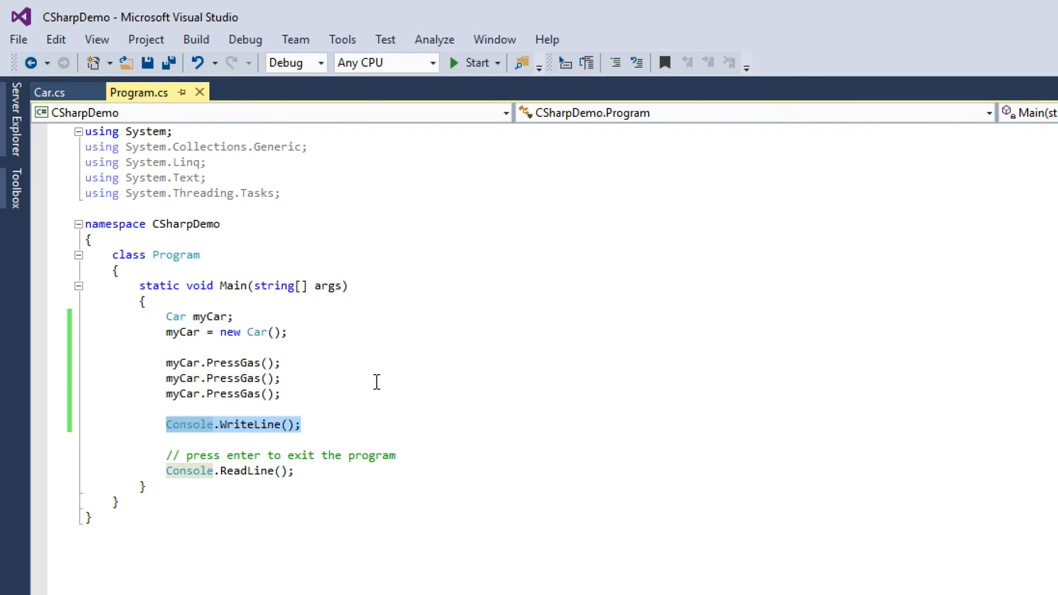
{"action": "left_click", "coordinate": [303, 426]}
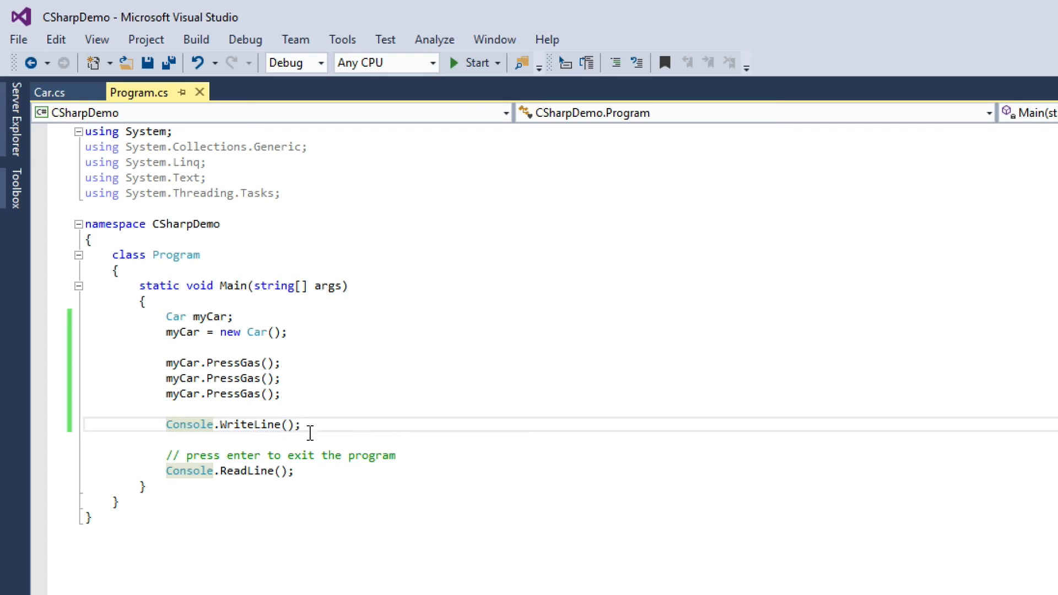
{"action": "type", "text": "Your"}
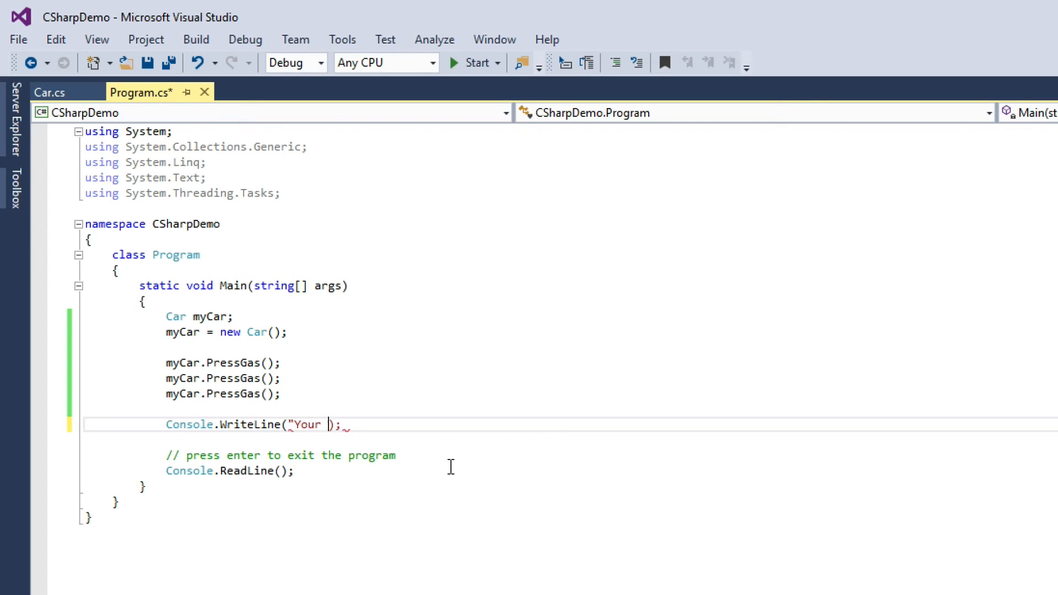
{"action": "type", "text": "speed is\""}
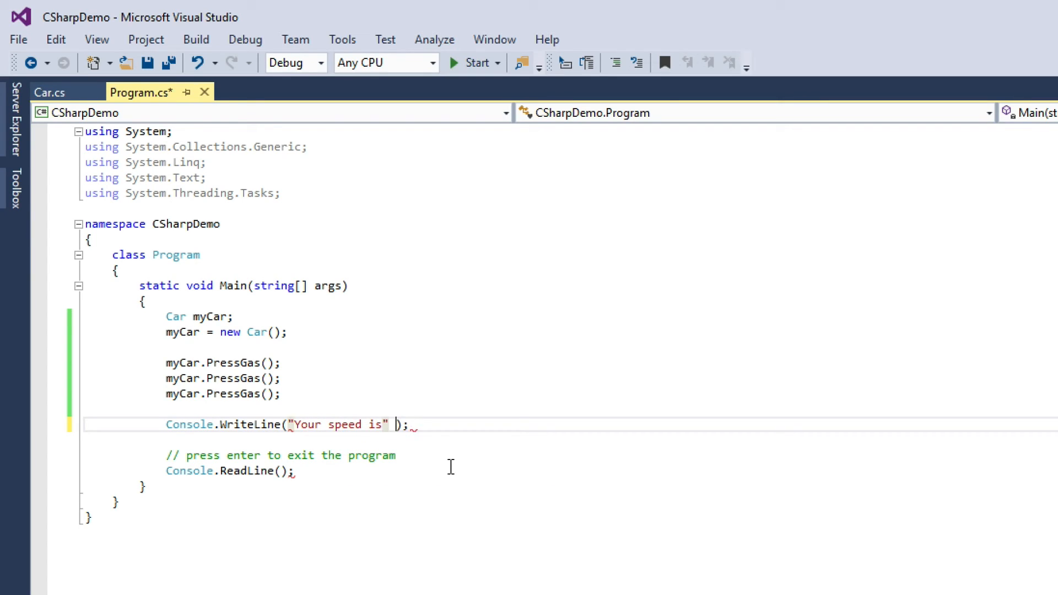
{"action": "type", "text": ": \" +"}
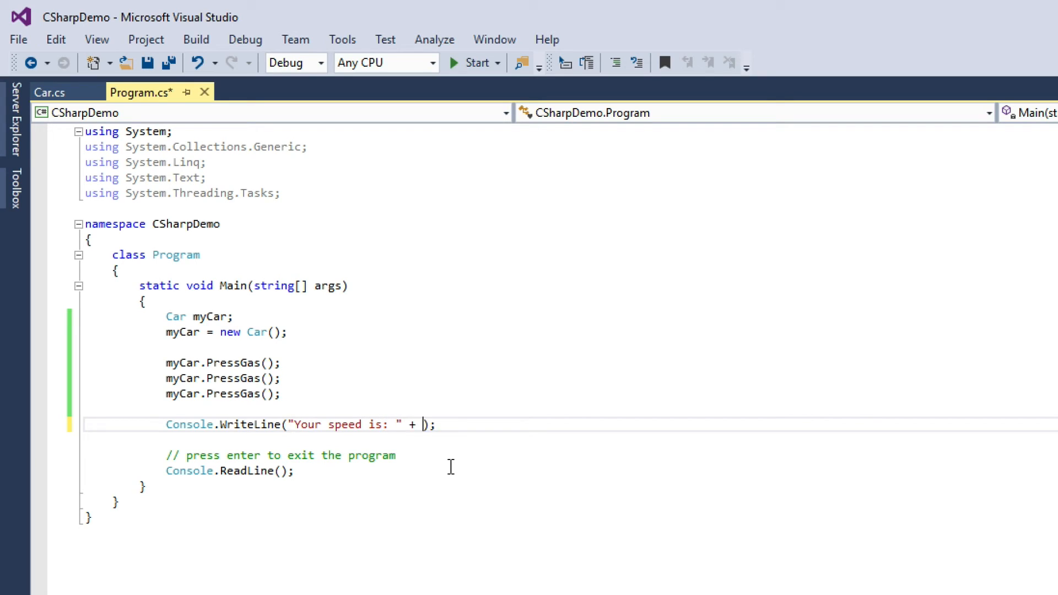
{"action": "key", "text": "ctrl+s"}
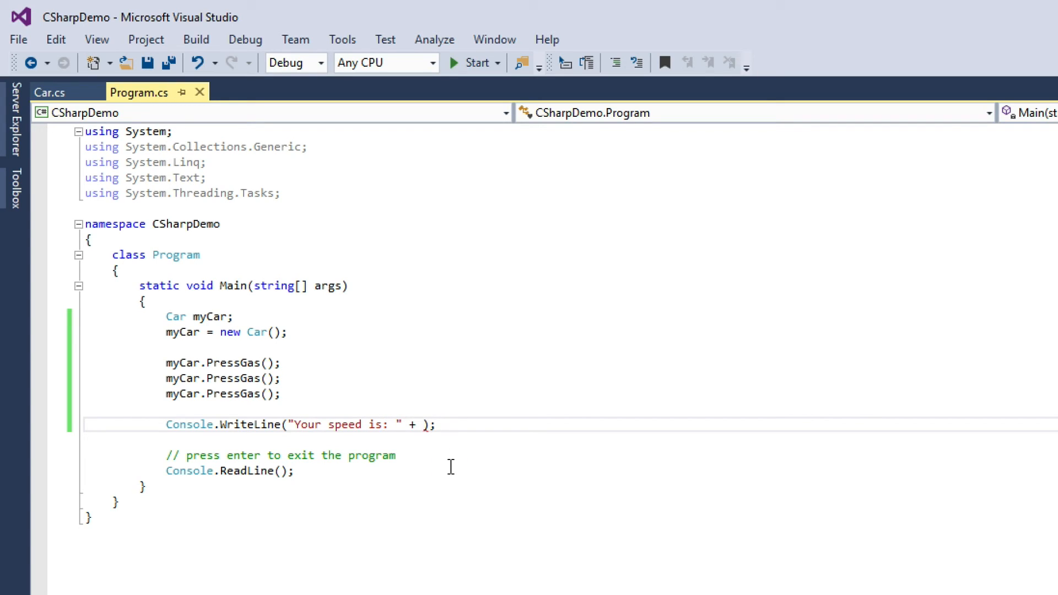
{"action": "type", "text": "myCar.GetSpeed("}
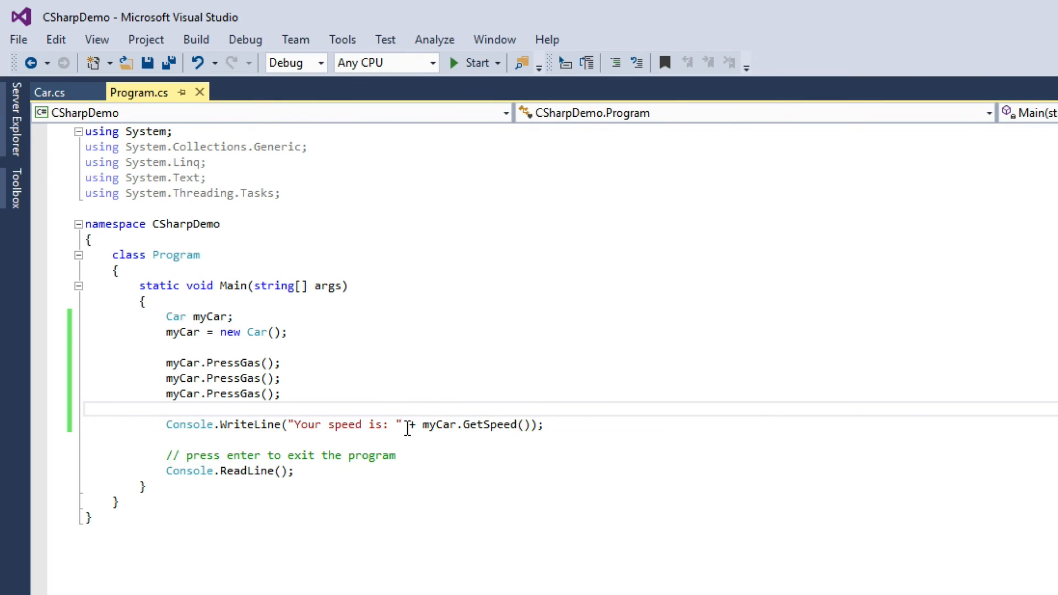
{"action": "double_click", "coordinate": [344, 424]}
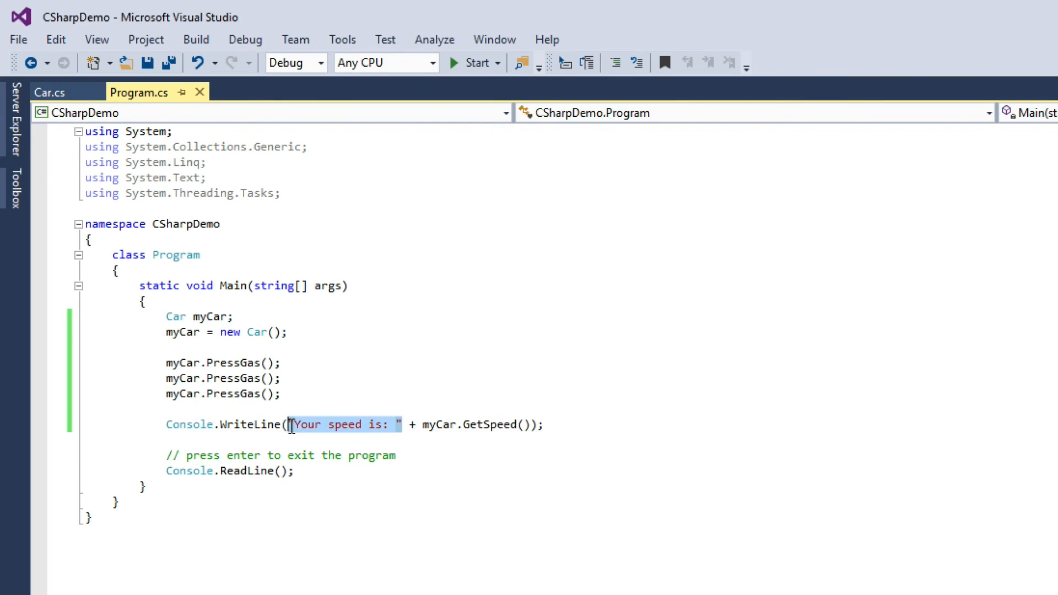
{"action": "left_click", "coordinate": [410, 425]}
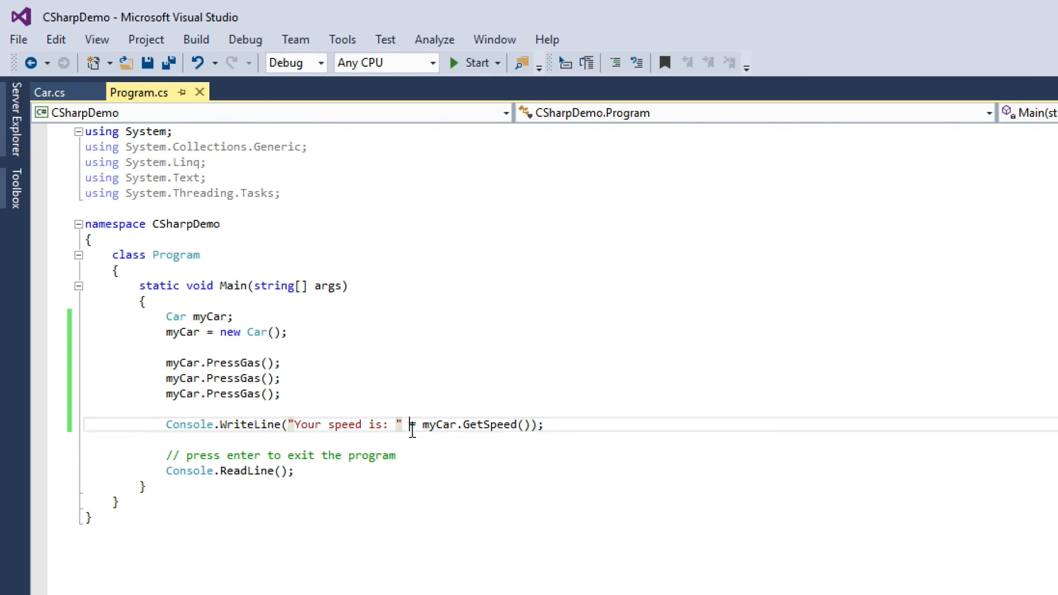
{"action": "mouse_move", "coordinate": [472, 425]}
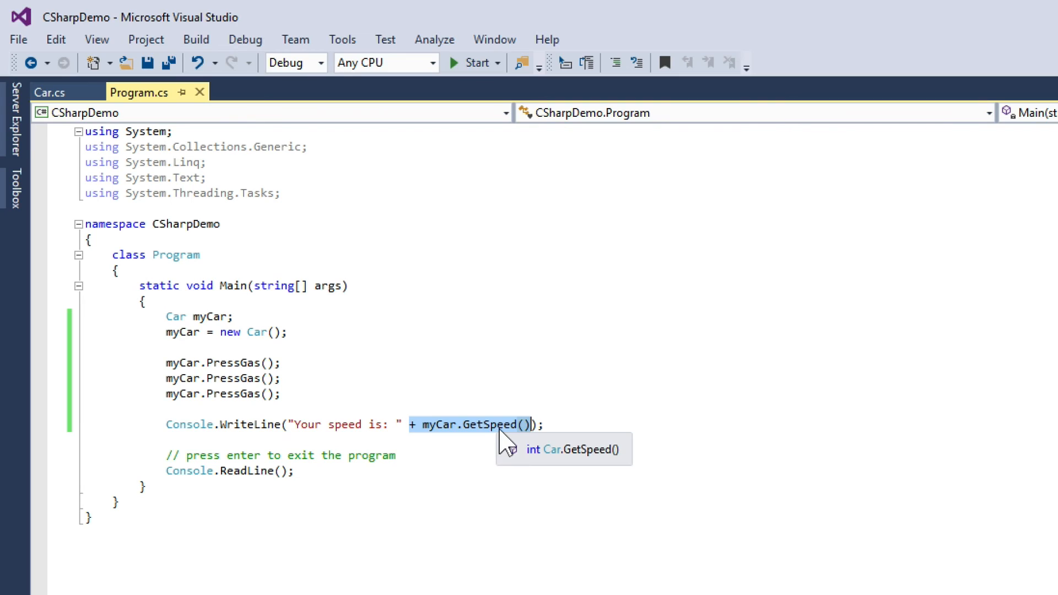
{"action": "mouse_move", "coordinate": [290, 427]}
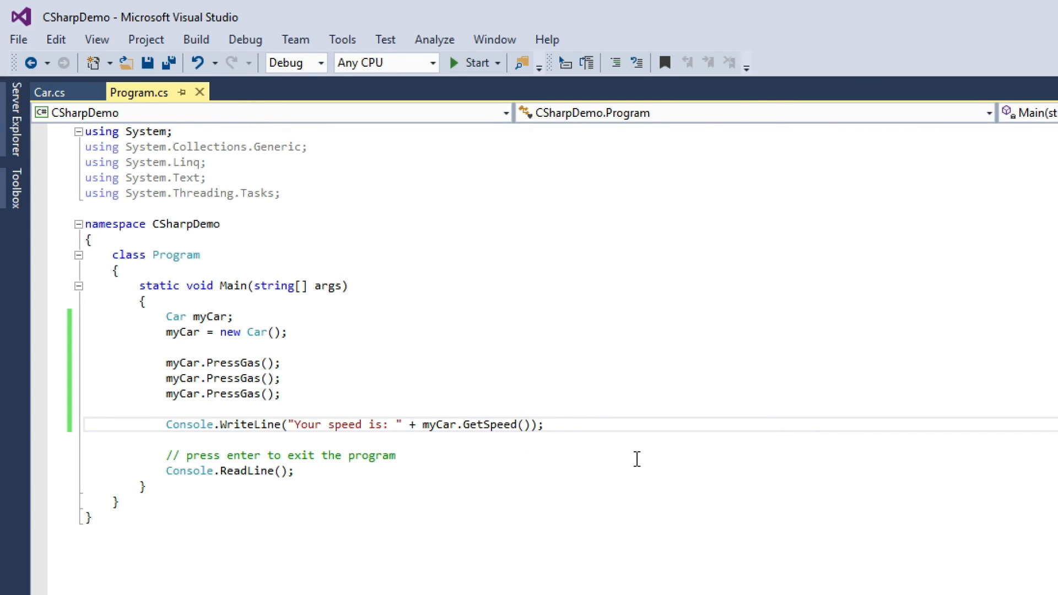
Add myCar.PressBrake(); and a second 'Your speed is: ' GetSpeed() WriteLine line
{"action": "type", "text": "myCar.PressBrake();"}
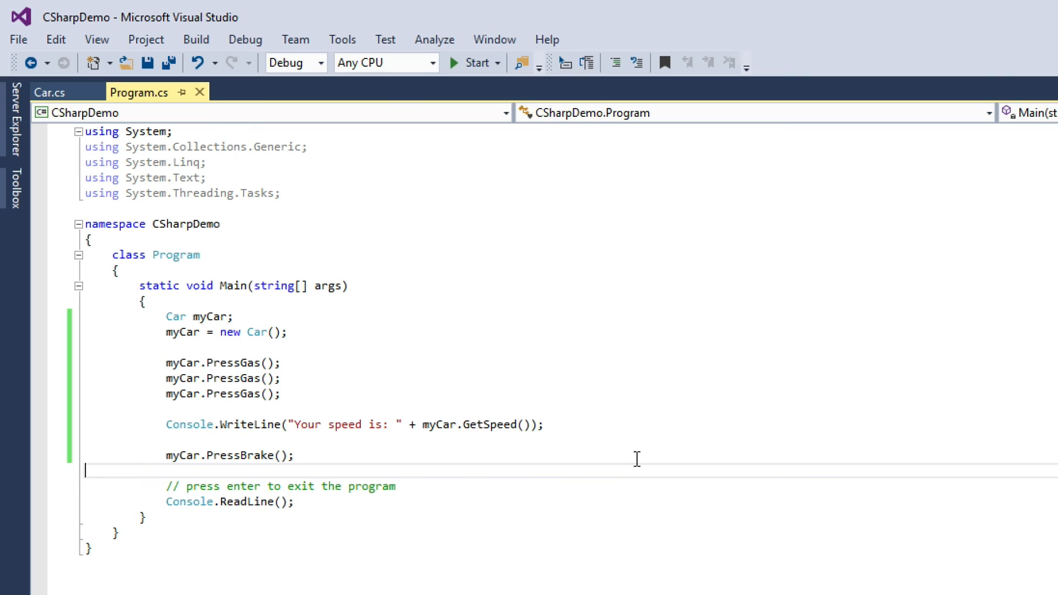
{"action": "type", "text": "Console.WriteLine(\"Your speed is: \" + myCar.GetSpeed());"}
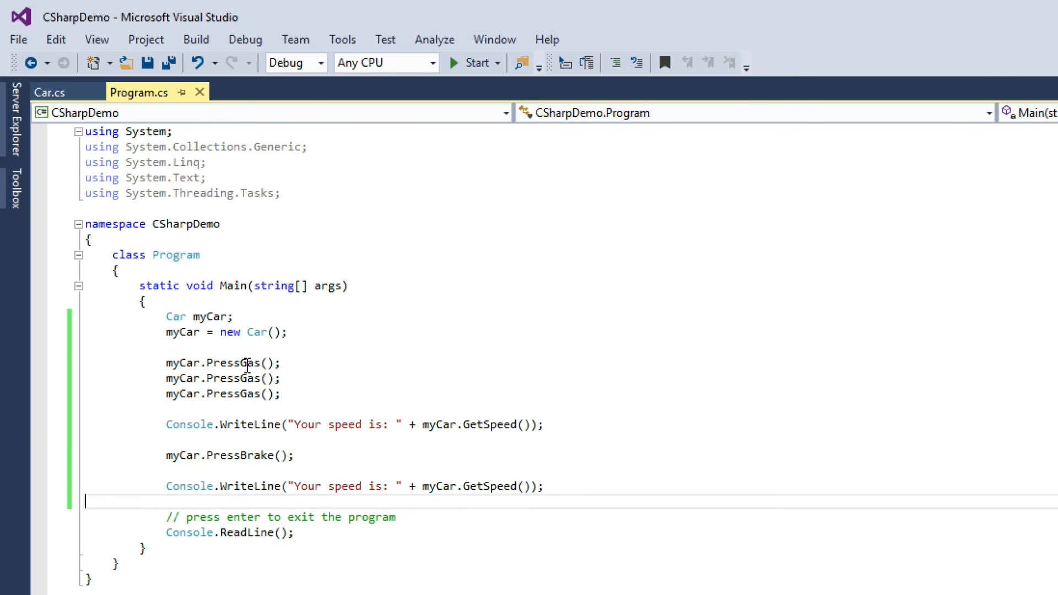
{"action": "double_click", "coordinate": [437, 424]}
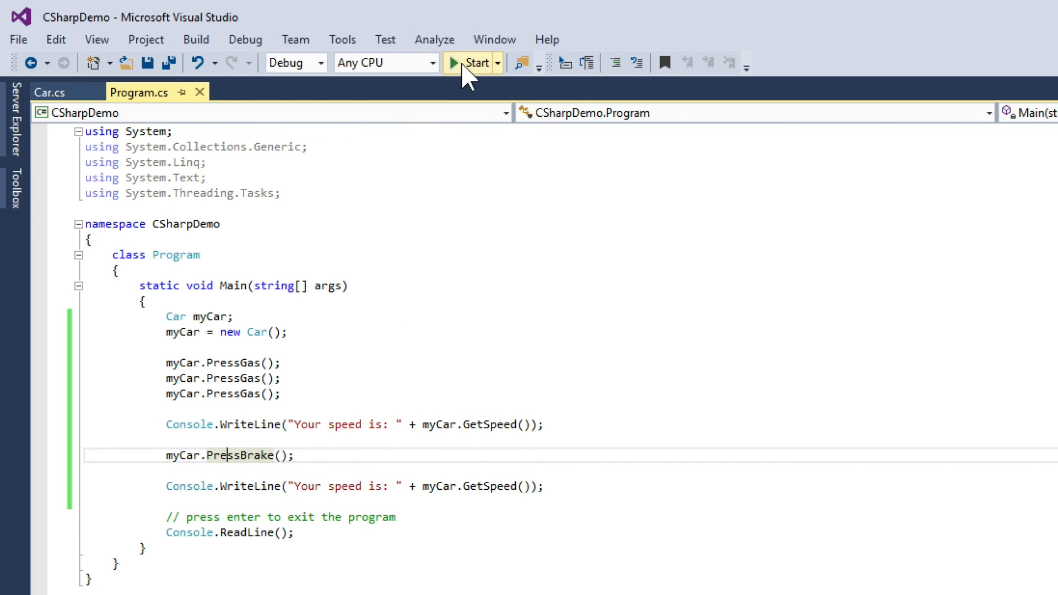
Run the program showing speeds 30 and 0, close the console, return to Program.cs
{"action": "left_click", "coordinate": [473, 62]}
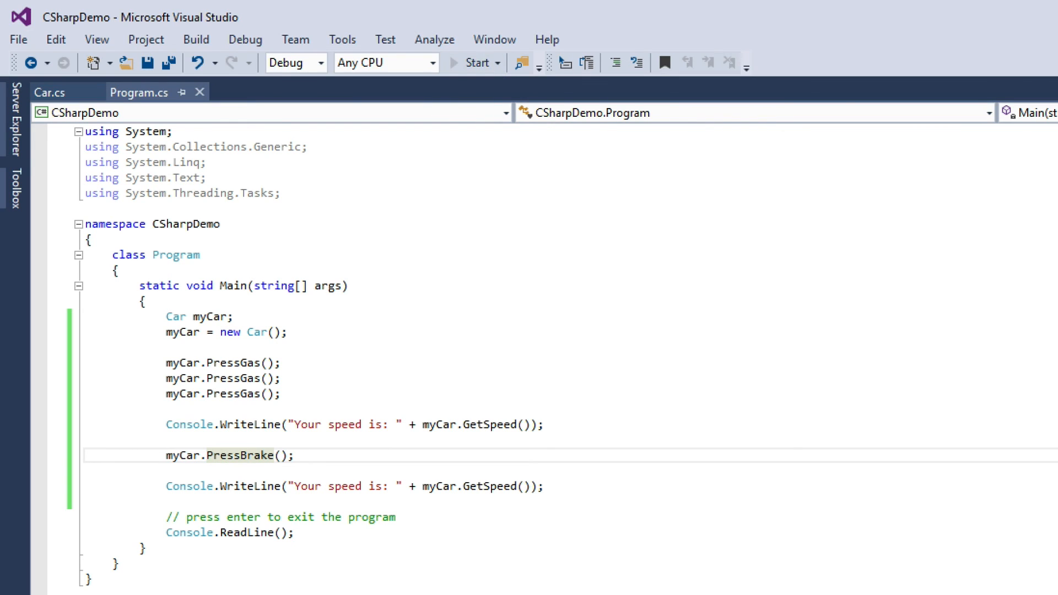
{"action": "left_click", "coordinate": [474, 62]}
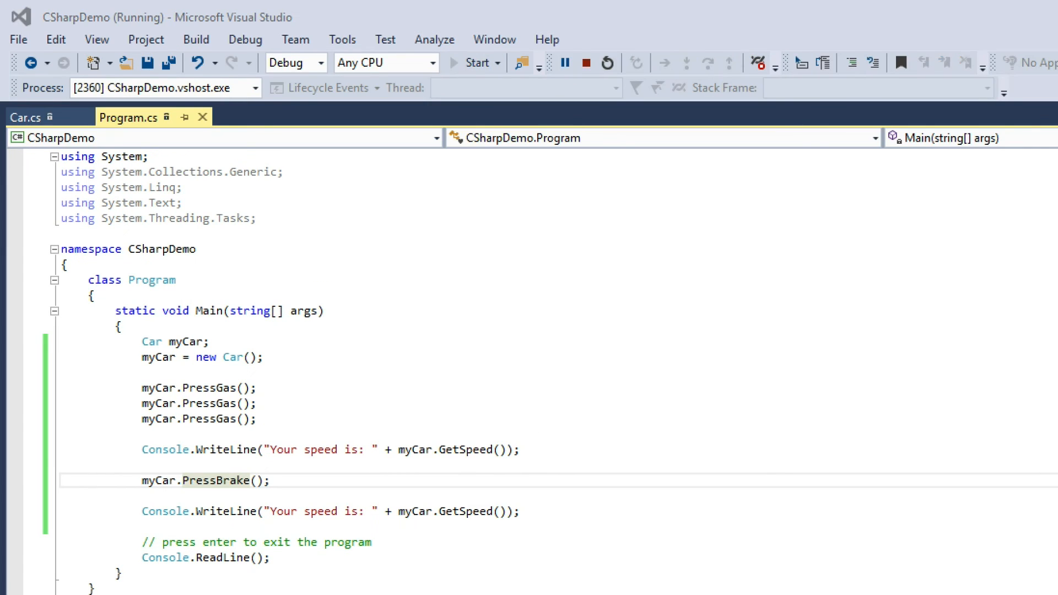
{"action": "left_click", "coordinate": [474, 62]}
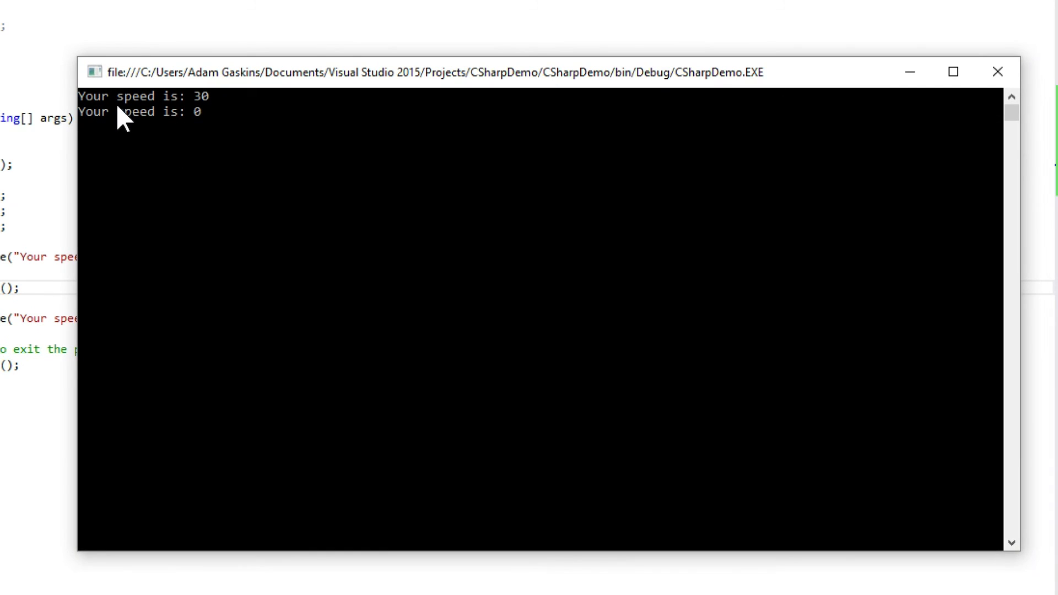
{"action": "mouse_move", "coordinate": [367, 165]}
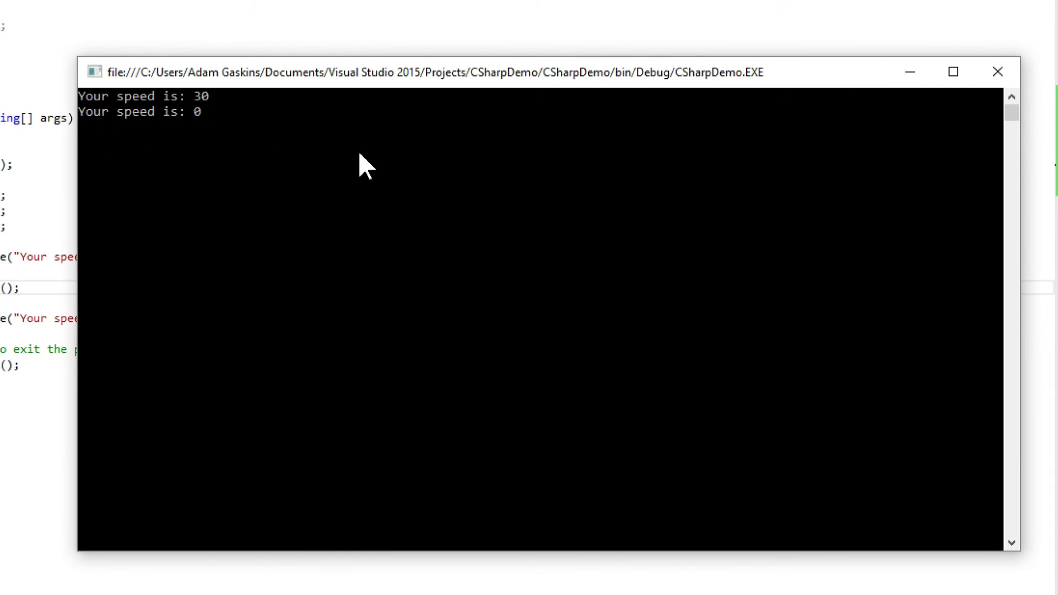
{"action": "left_click", "coordinate": [998, 73]}
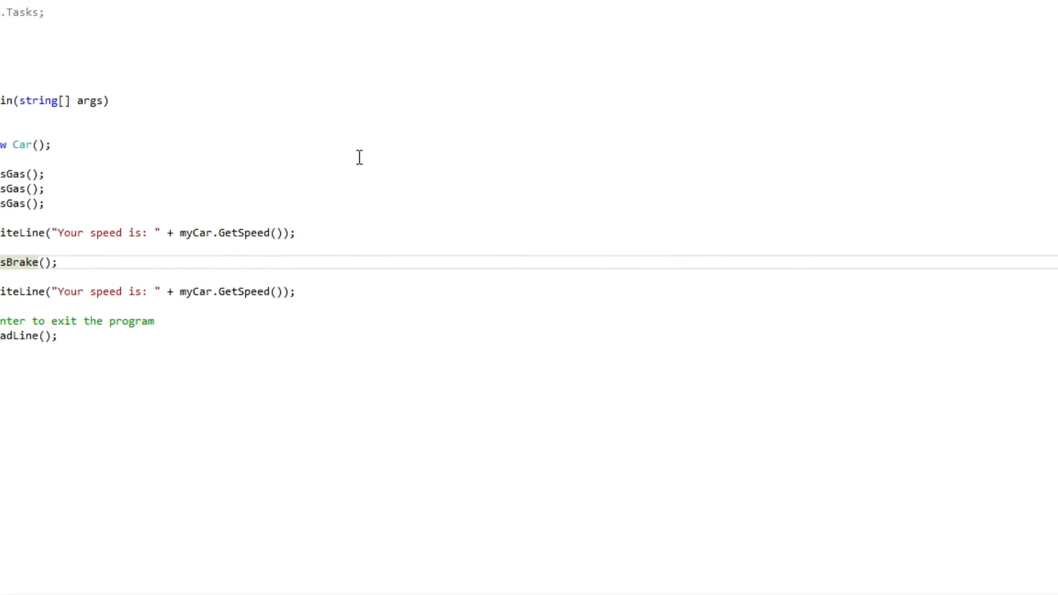
{"action": "left_click", "coordinate": [29, 53]}
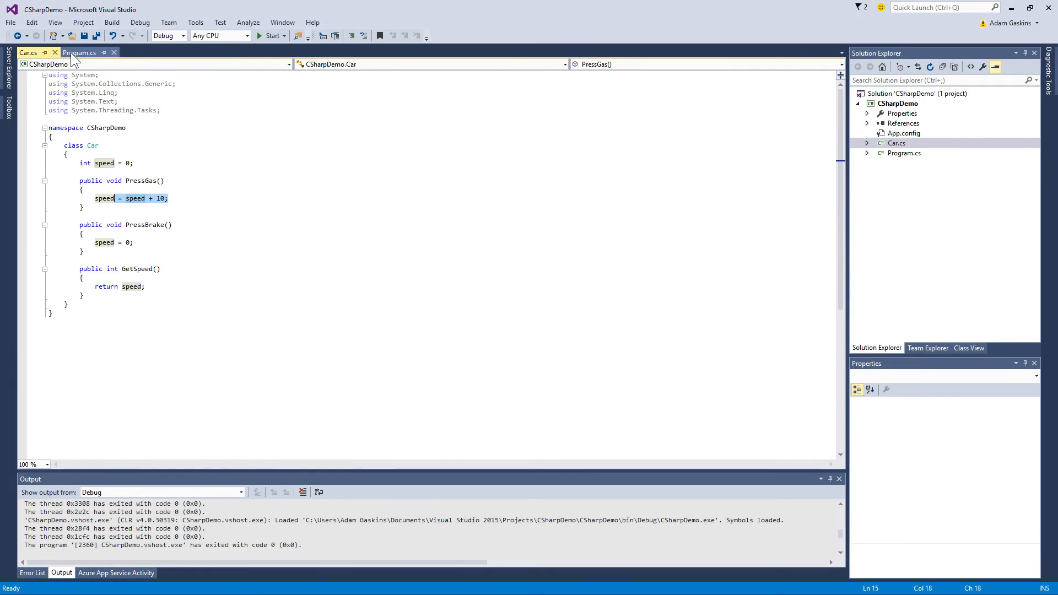
{"action": "left_click", "coordinate": [79, 53]}
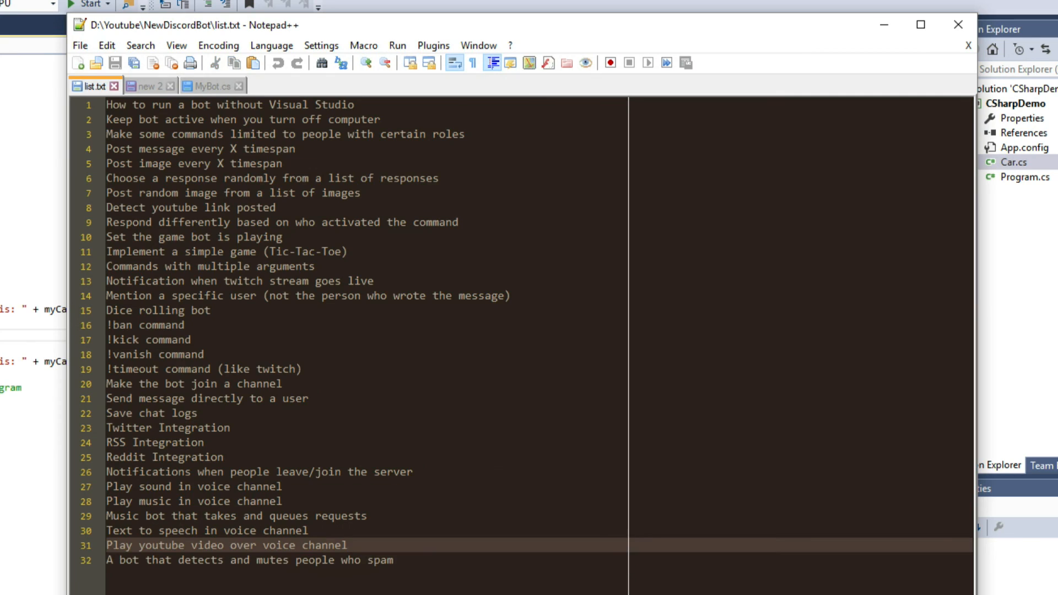
Select all text in the Notepad++ list of Discord bot ideas
{"action": "key", "text": "ctrl+a"}
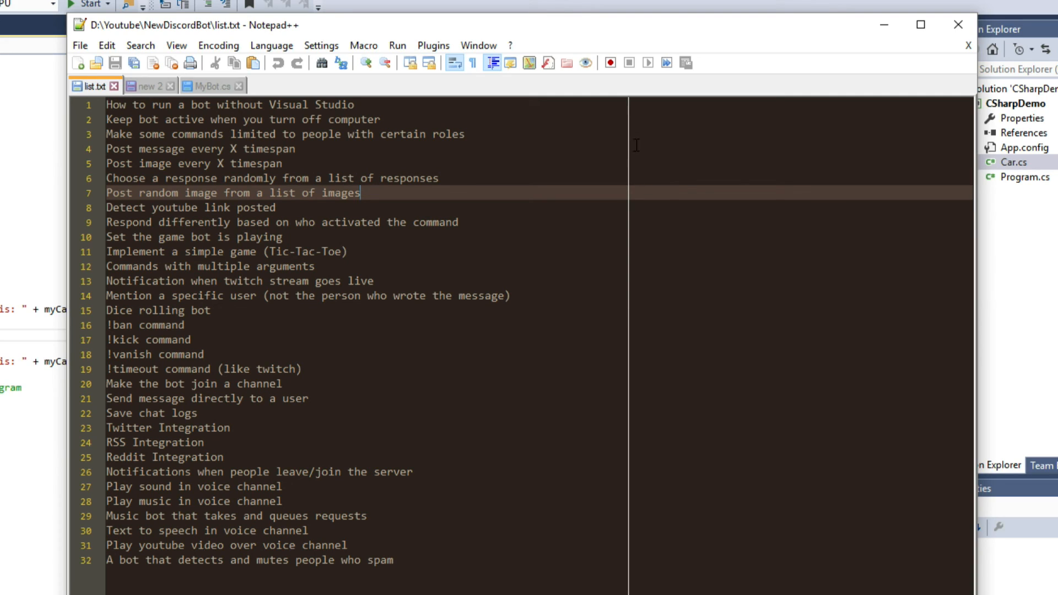
{"action": "mouse_move", "coordinate": [571, 33]}
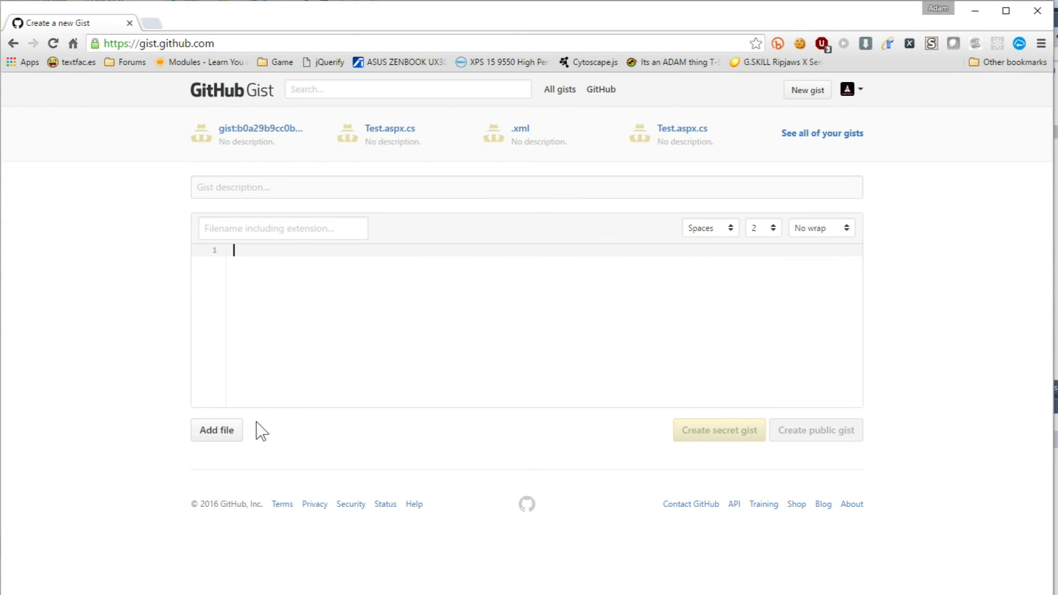
Add a second empty file section to the gist and scroll back up
{"action": "left_click", "coordinate": [217, 430]}
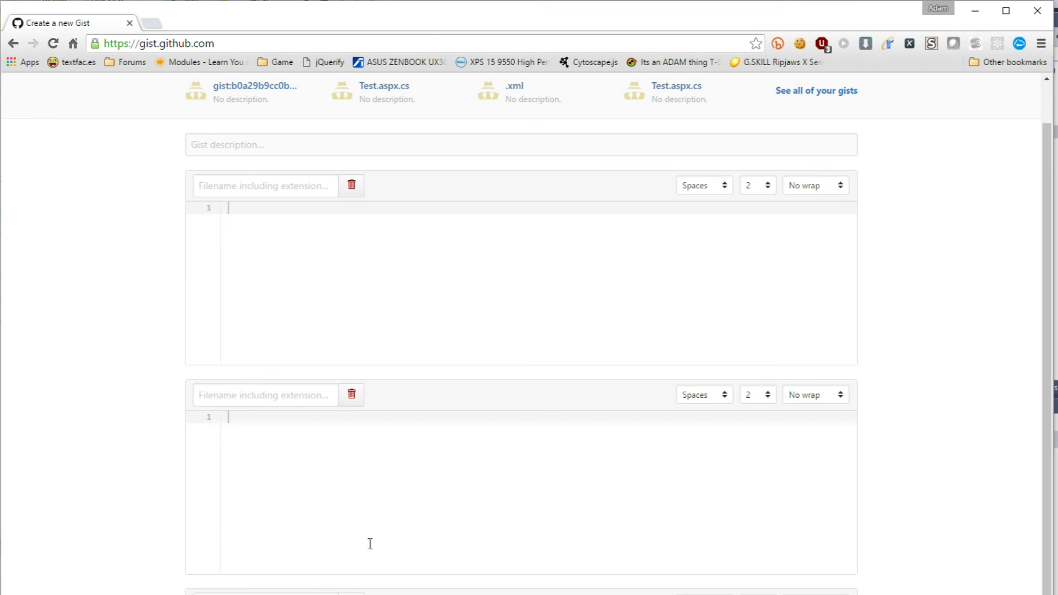
{"action": "scroll", "scroll_direction": "up", "scroll_amount": 3}
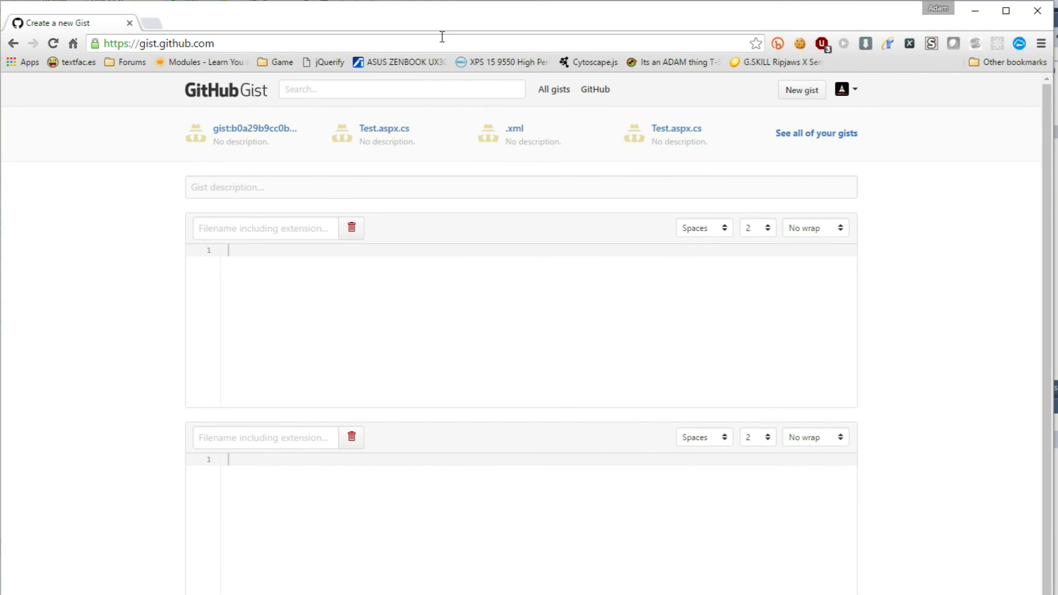